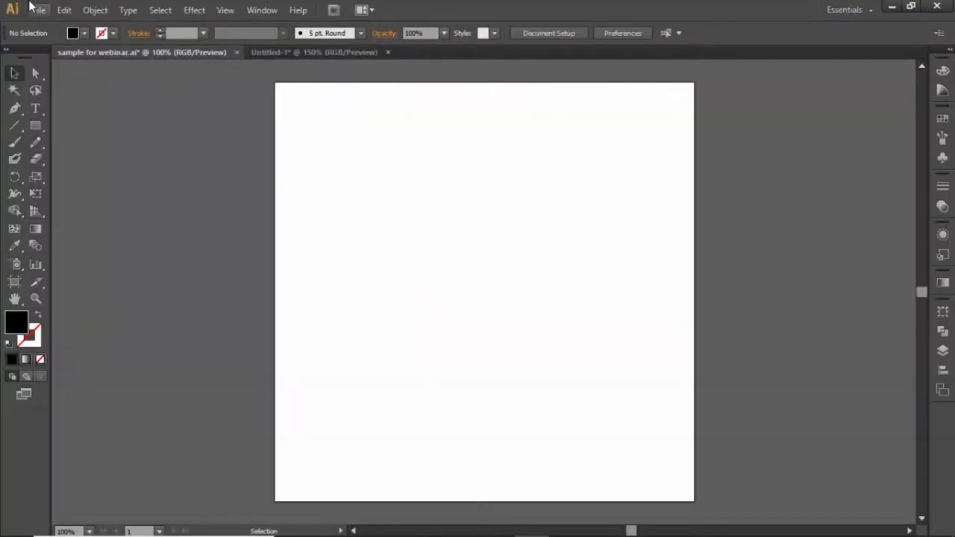
Review the 600 × 600 px new-document settings, cancel, and pick the Rectangle Tool.
click(39, 9)
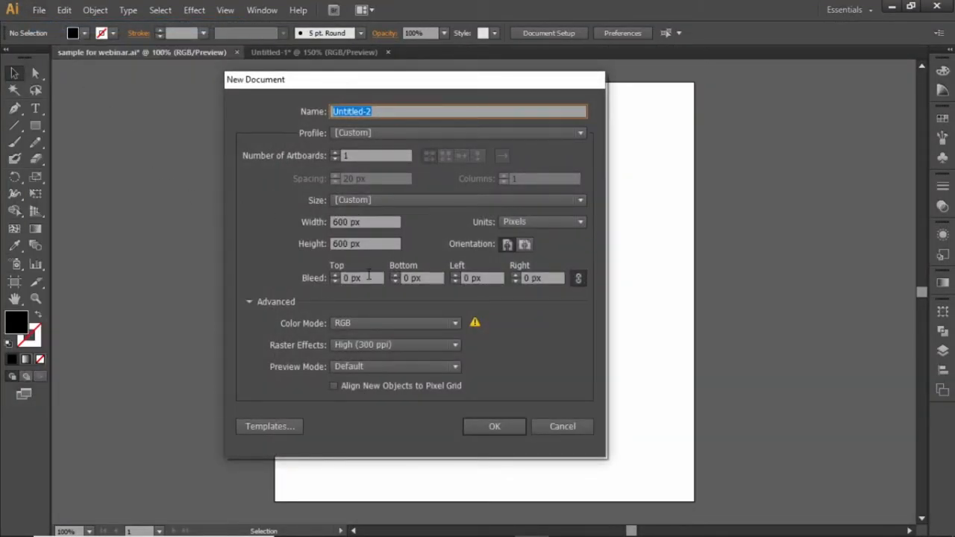
click(494, 427)
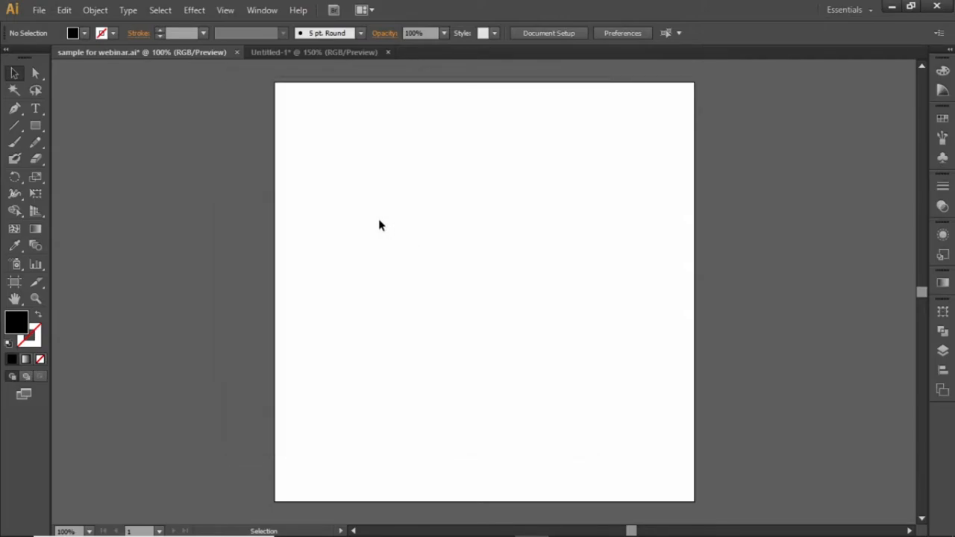
click(36, 125)
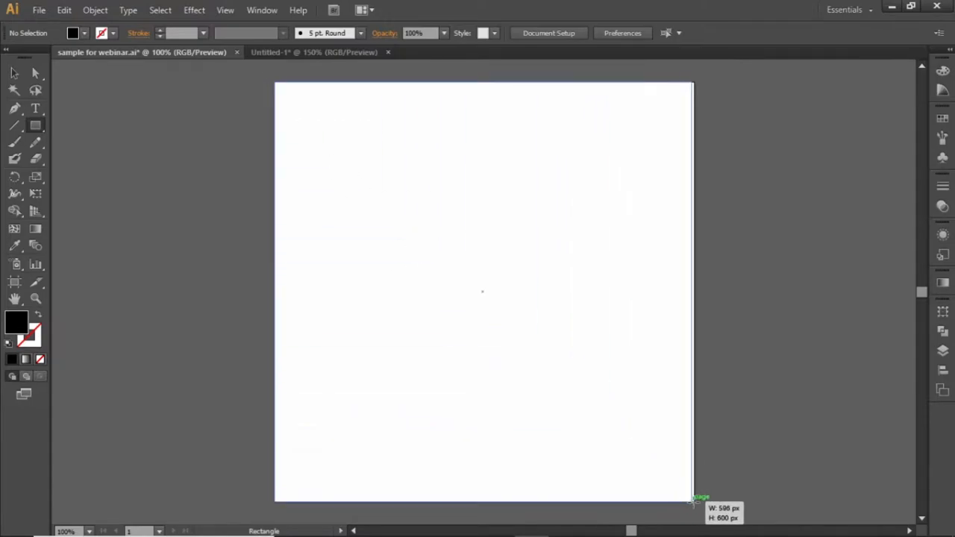
Draw an artboard-sized rectangle and fill it with the orange radial gradient swatch.
drag(275, 82, 694, 503)
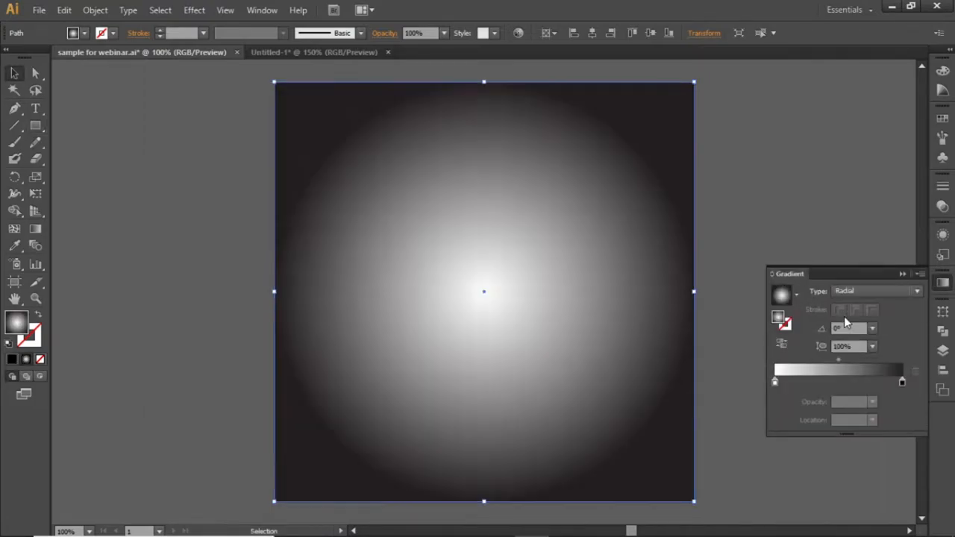
click(782, 344)
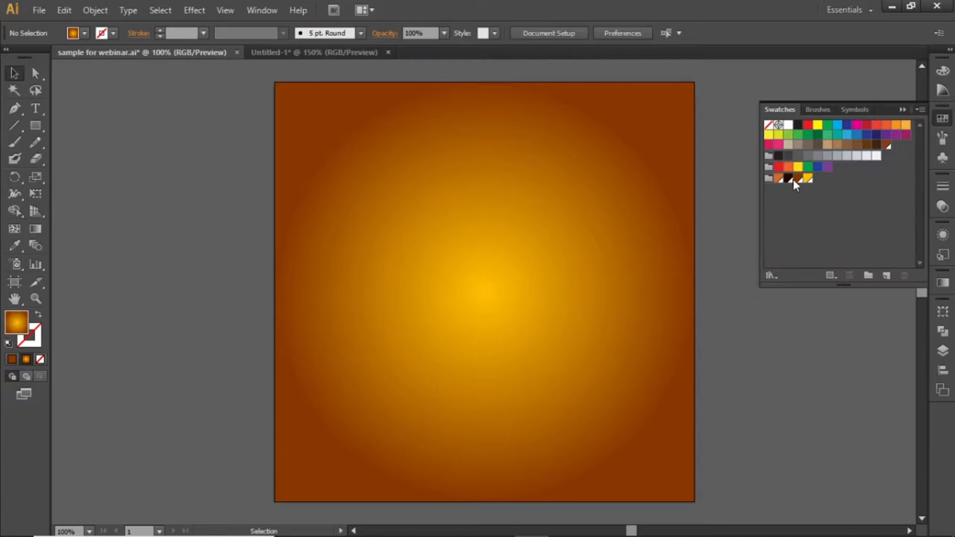
double_click(806, 177)
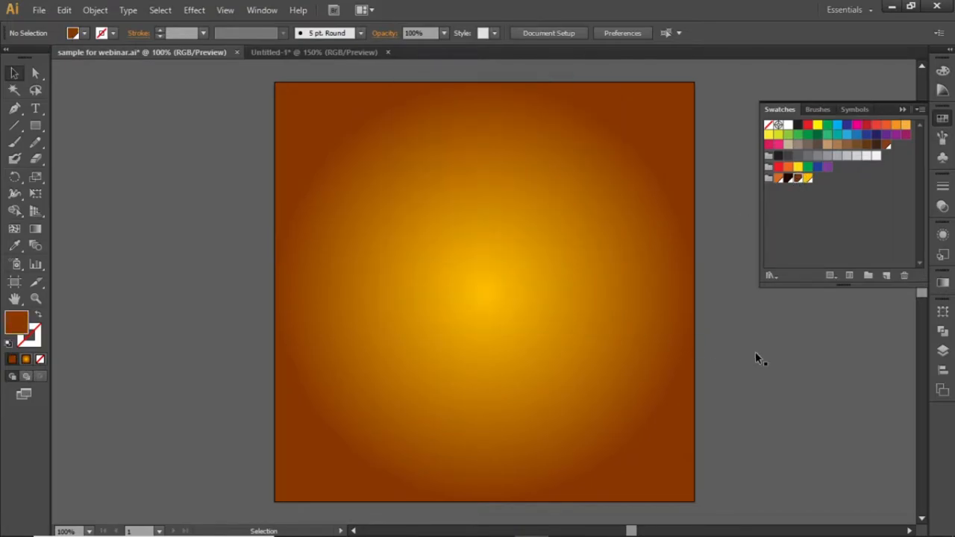
mouse_move(521, 287)
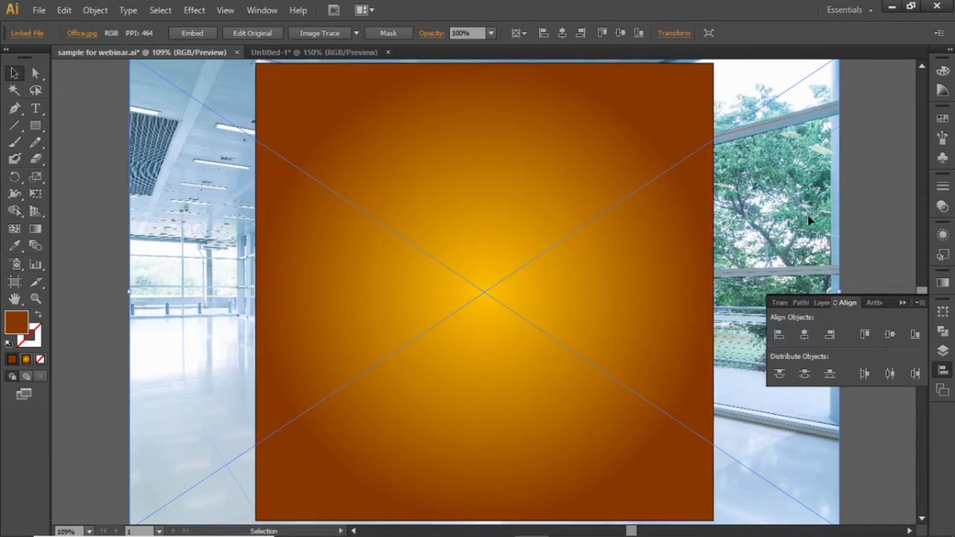
Set the orange gradient rectangle to 85% opacity so the office photo shows through.
click(504, 185)
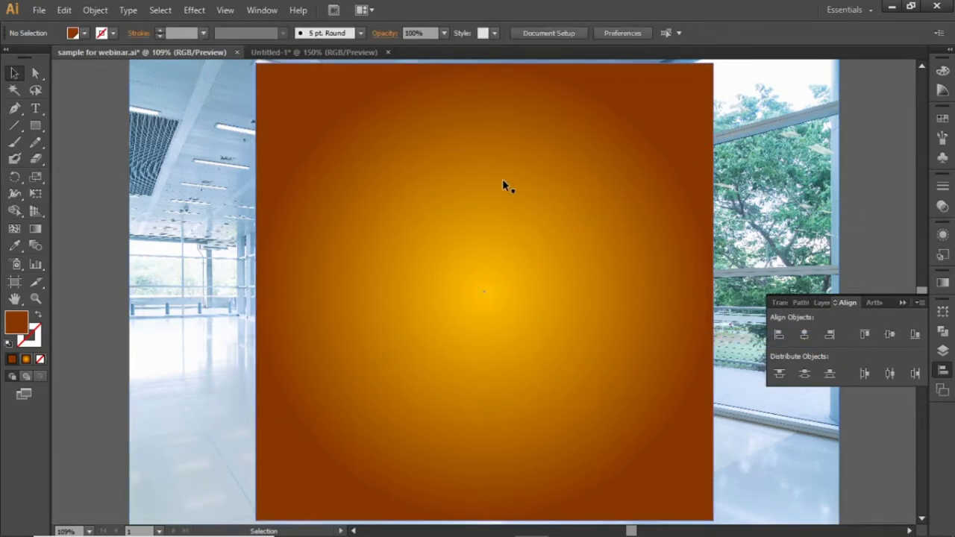
click(445, 33)
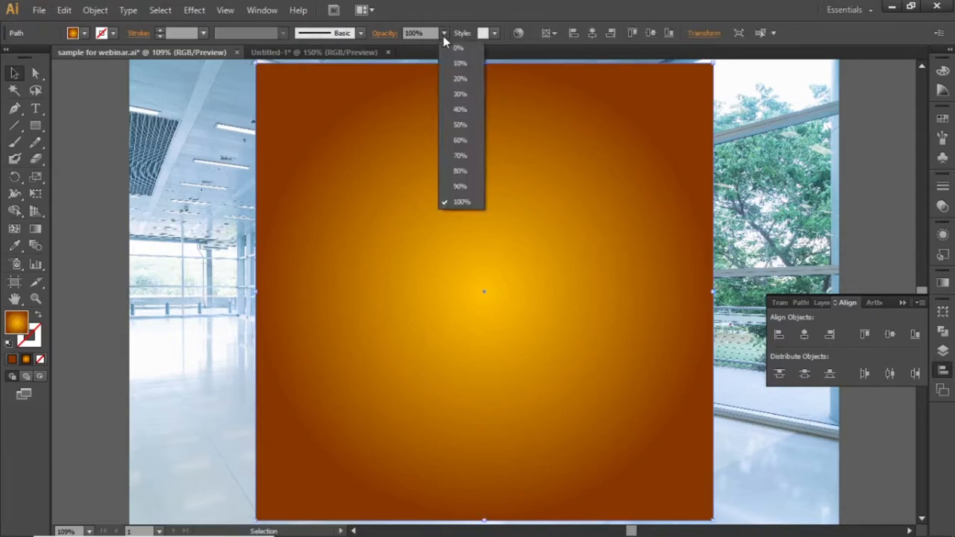
click(460, 170)
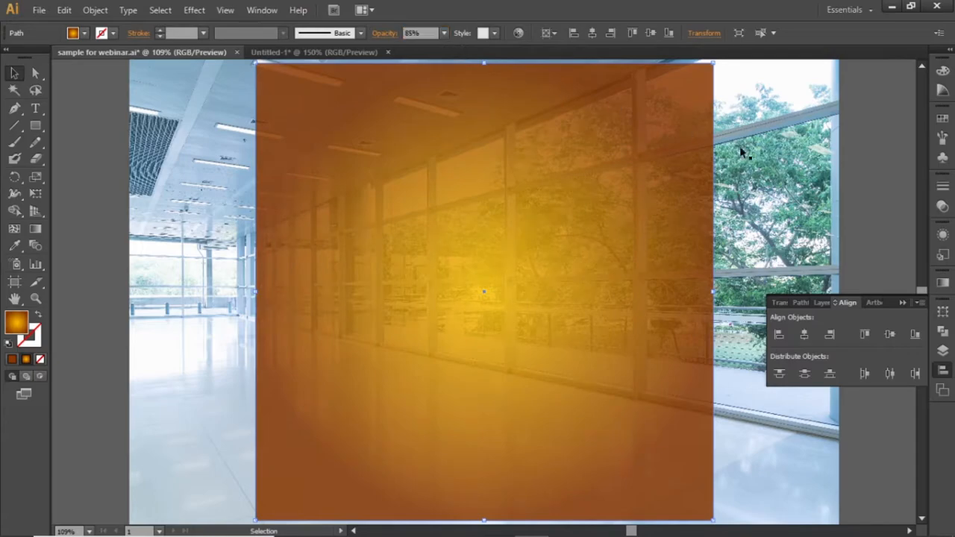
click(520, 248)
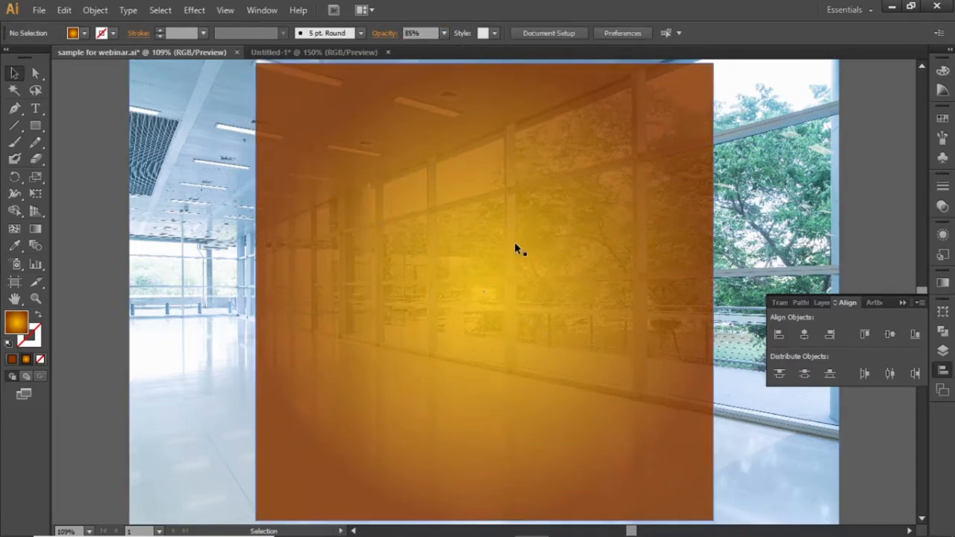
mouse_move(481, 253)
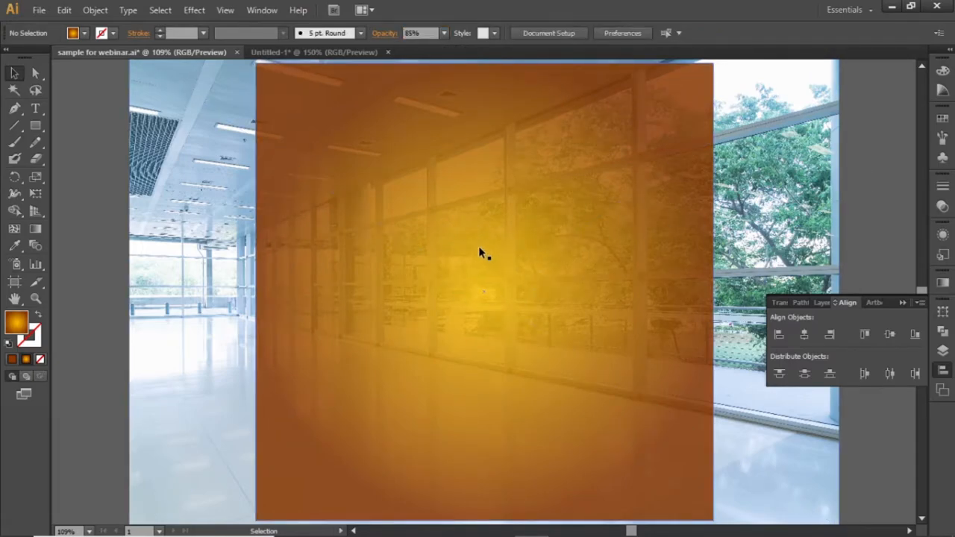
click(394, 523)
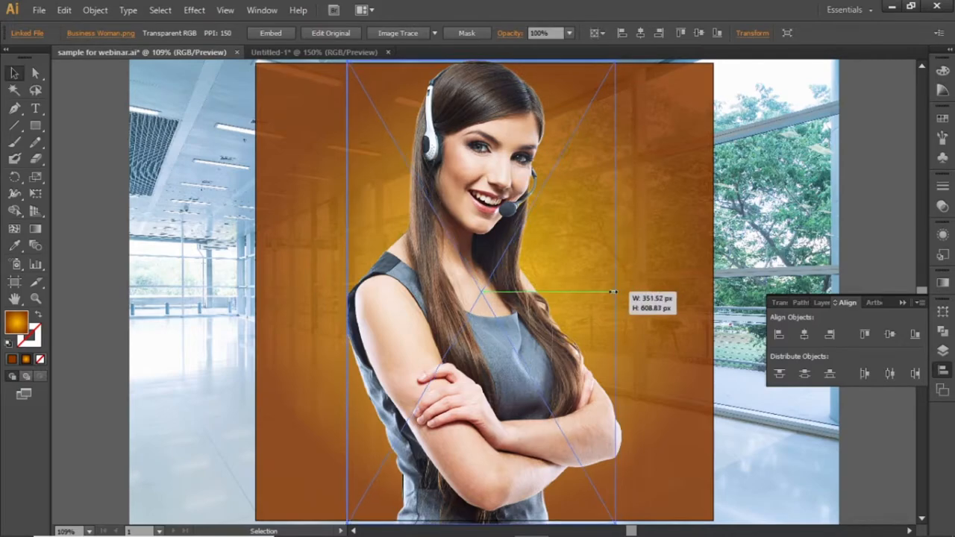
Scale down the headset woman photo and centre it on the banner.
drag(614, 291, 586, 291)
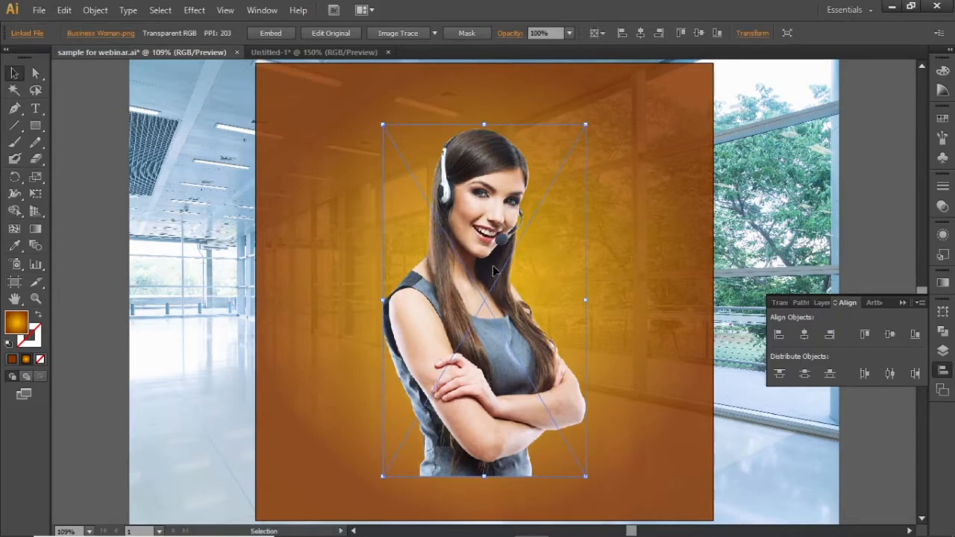
click(686, 260)
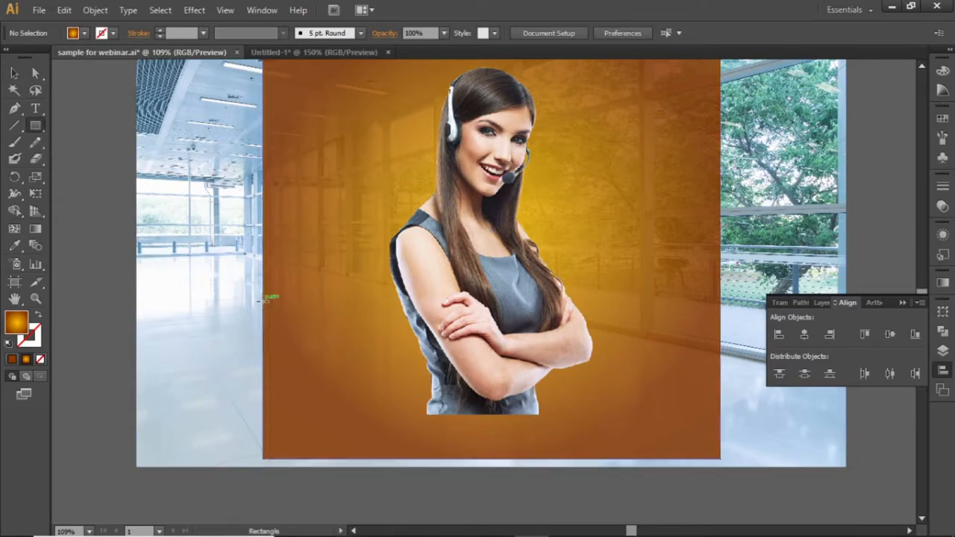
Draw a rectangle over the lower banner with a linear gradient running top to bottom.
drag(266, 282, 545, 403)
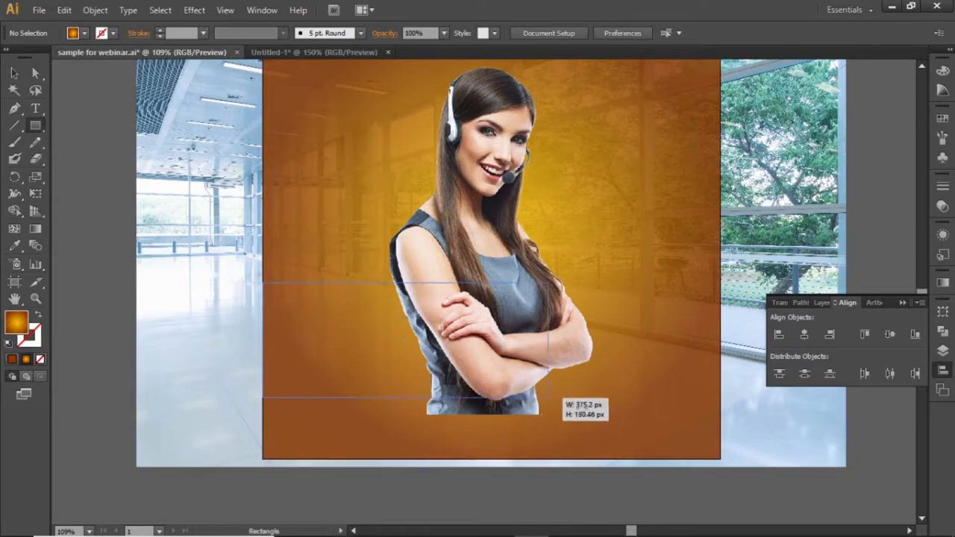
drag(266, 292, 720, 459)
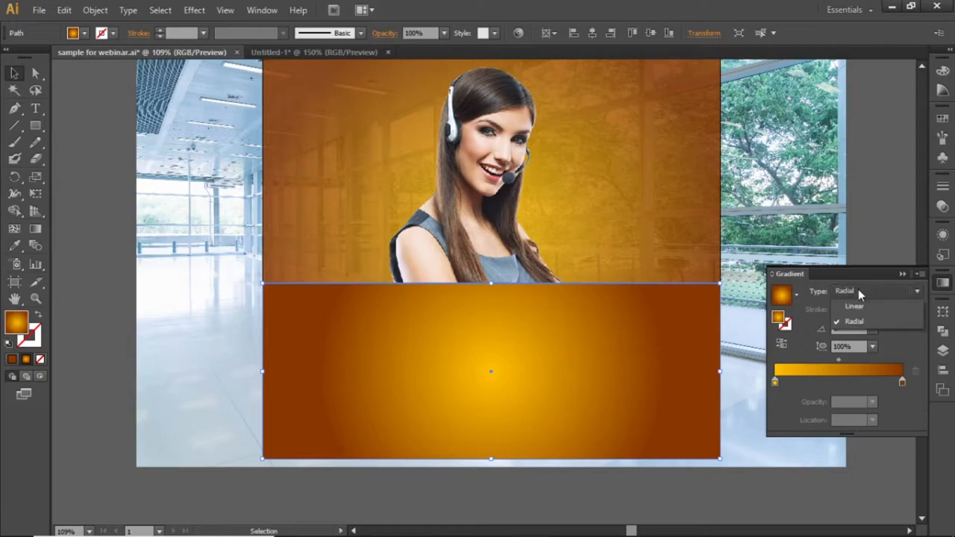
click(856, 306)
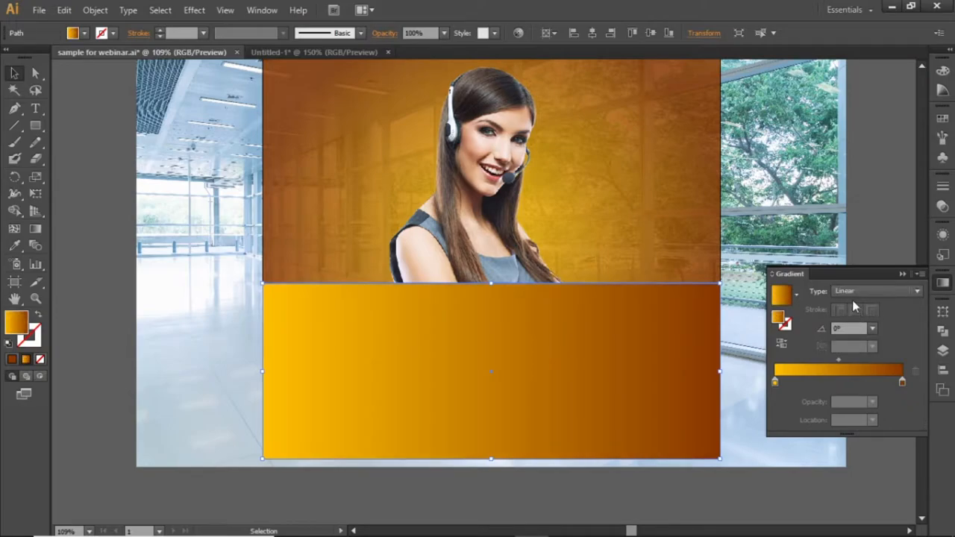
mouse_move(36, 230)
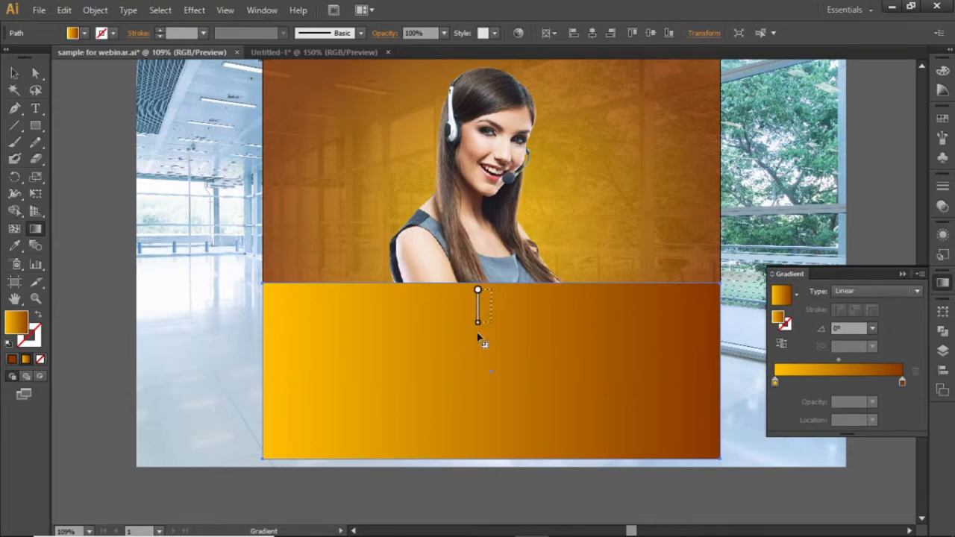
drag(478, 307, 491, 448)
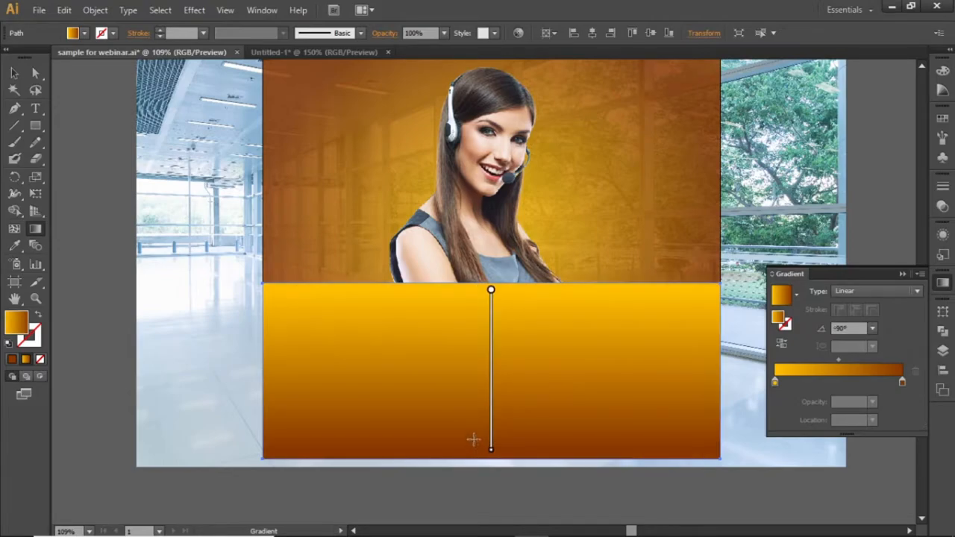
click(12, 72)
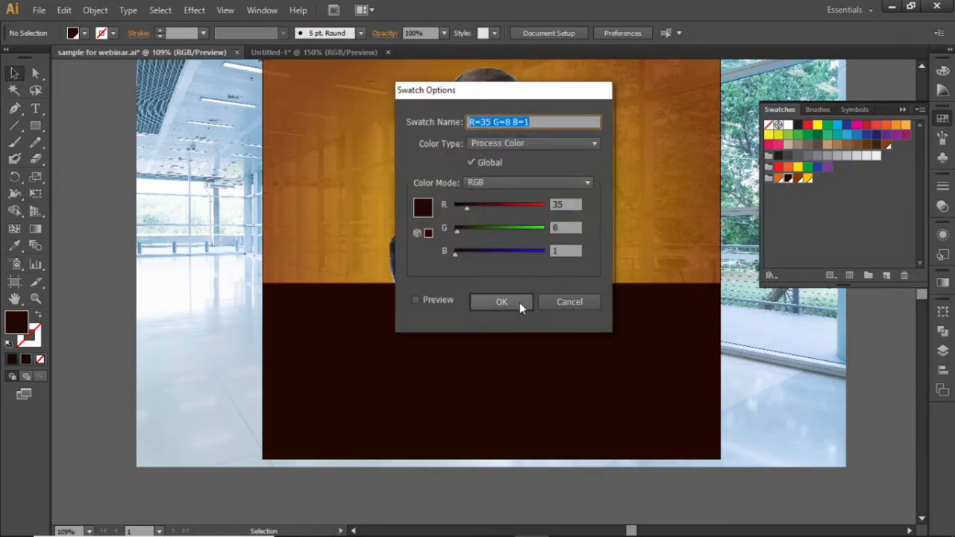
Set the gradient stops to dark brown (R35 G8 B1) with the top stop at 0% opacity.
click(502, 301)
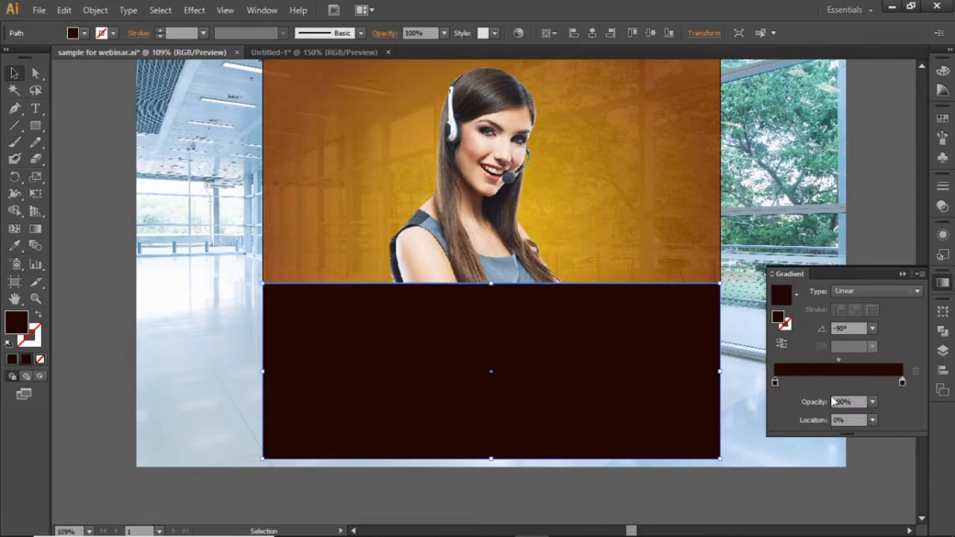
click(872, 402)
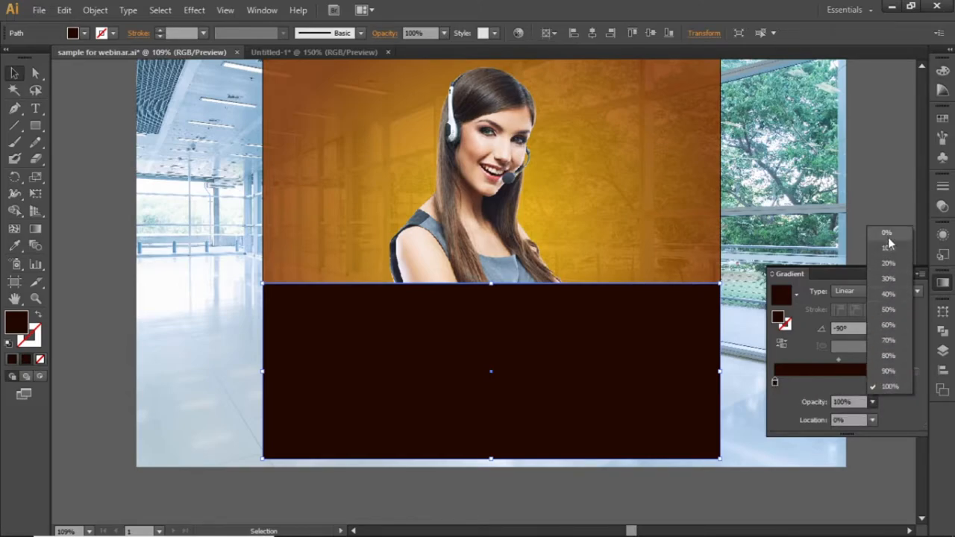
click(887, 233)
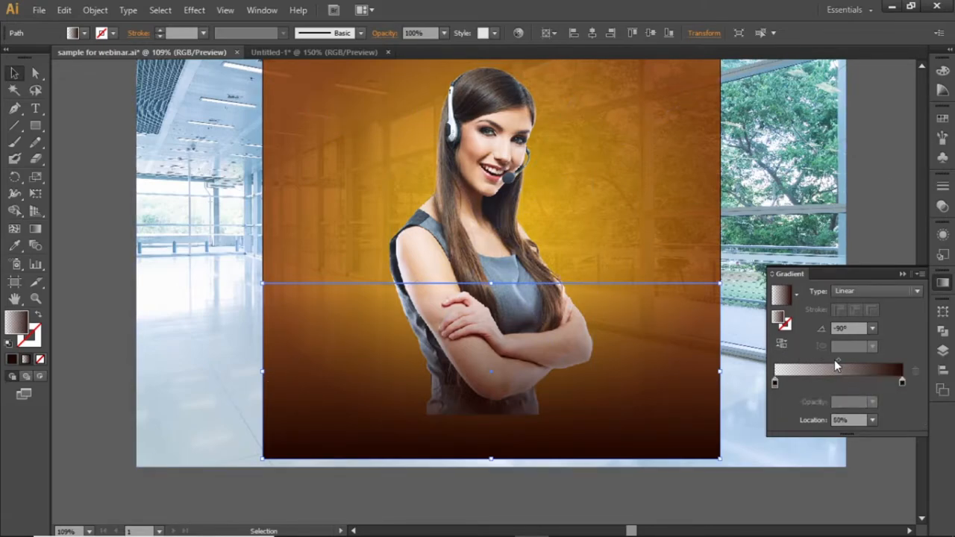
Adjust the top stop's location so the dark fade shades the woman's lower body.
drag(836, 370, 806, 370)
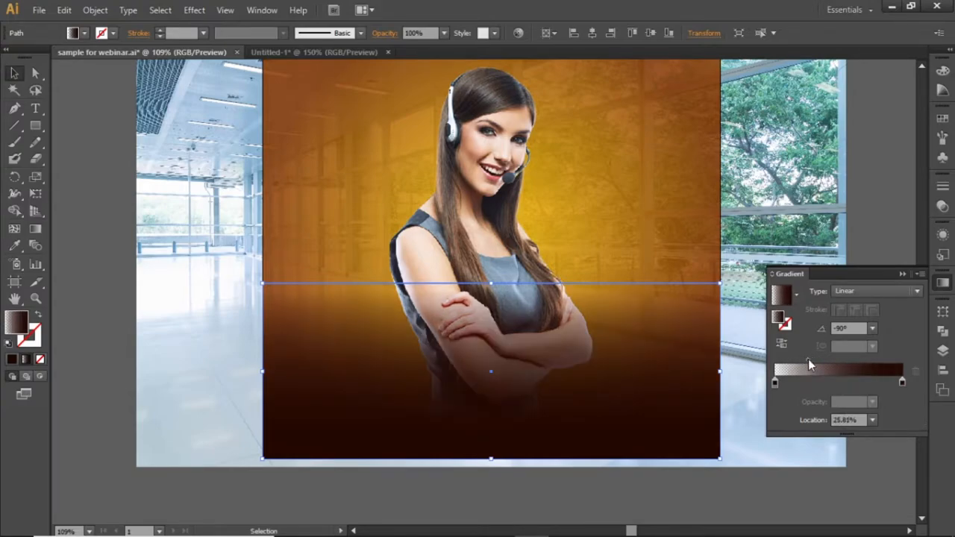
drag(813, 371, 806, 370)
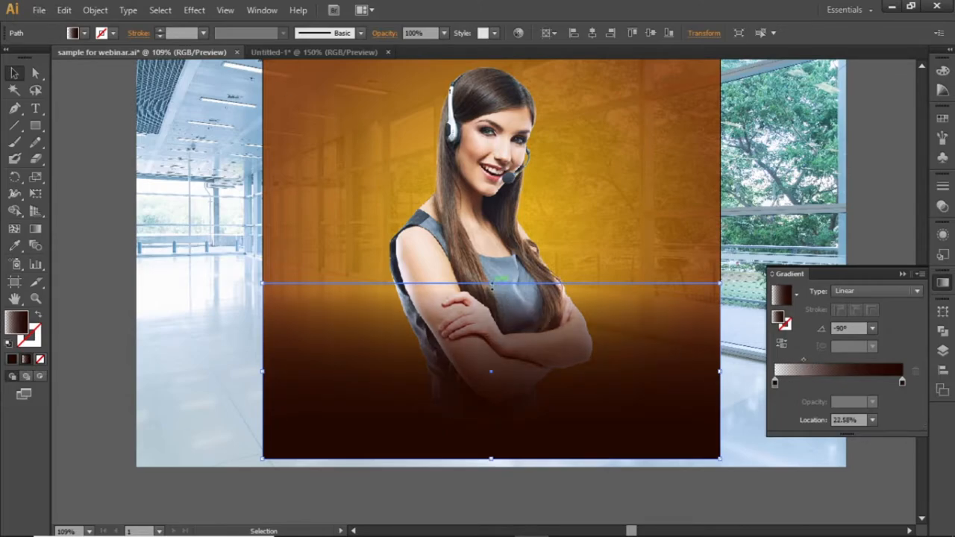
drag(493, 291, 493, 276)
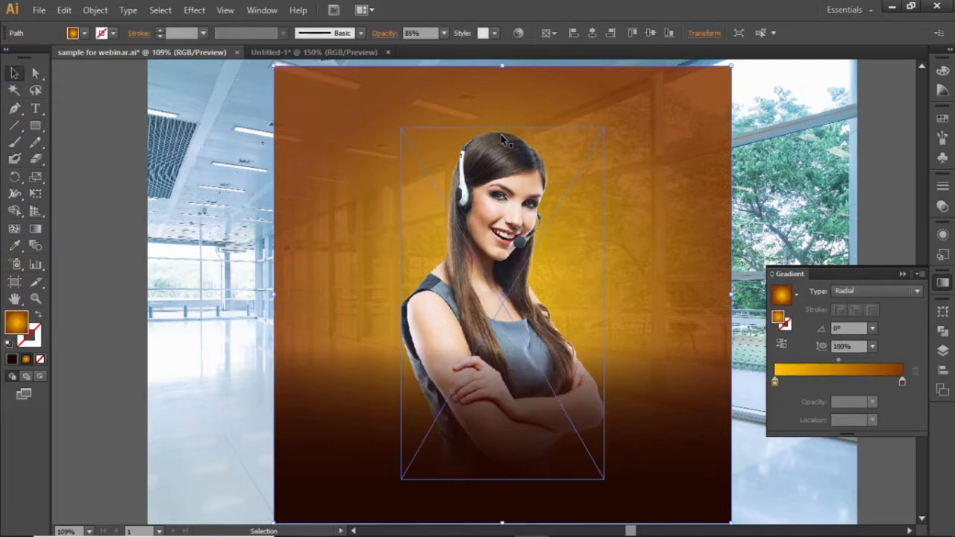
click(501, 137)
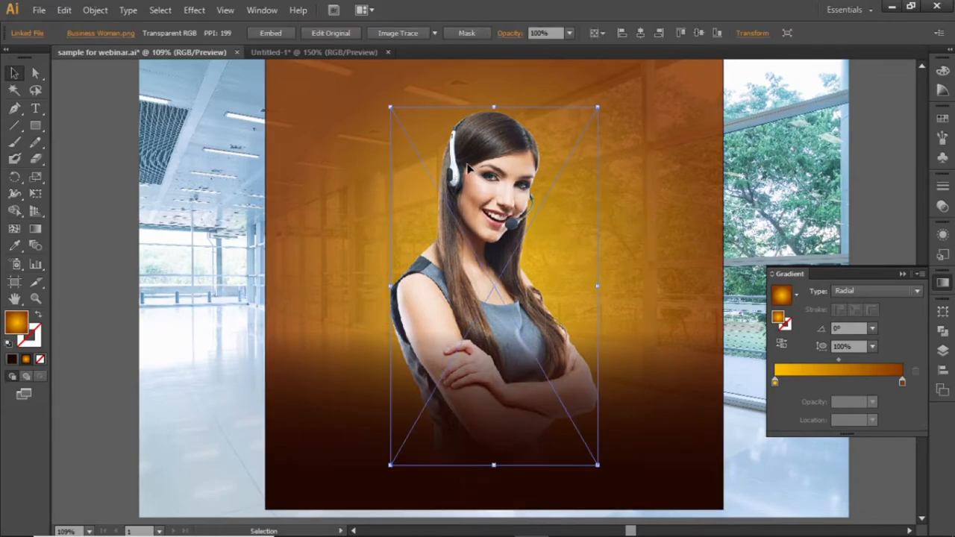
Lock the woman photo with Object > Lock > Selection.
click(95, 9)
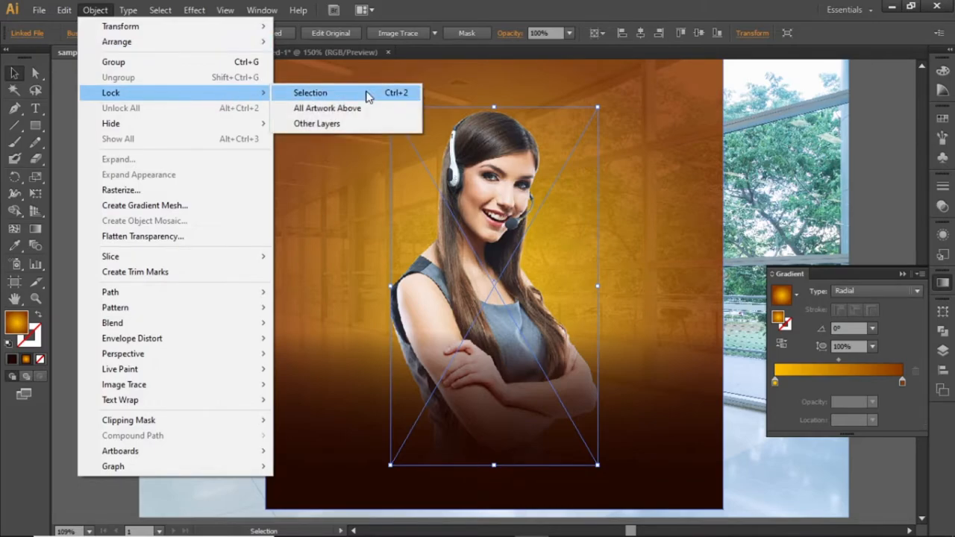
click(311, 93)
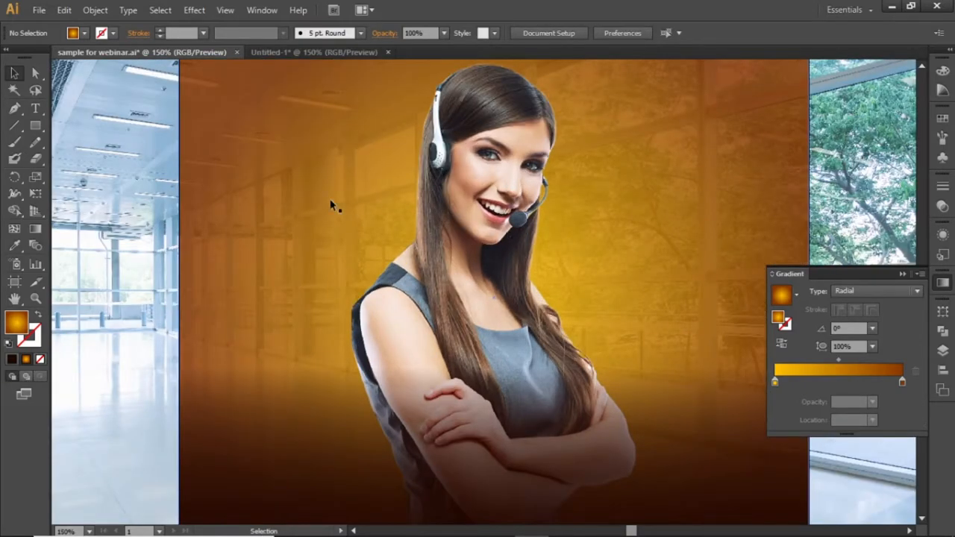
Draw a small white-outlined circle with no fill beside the headset microphone.
click(36, 125)
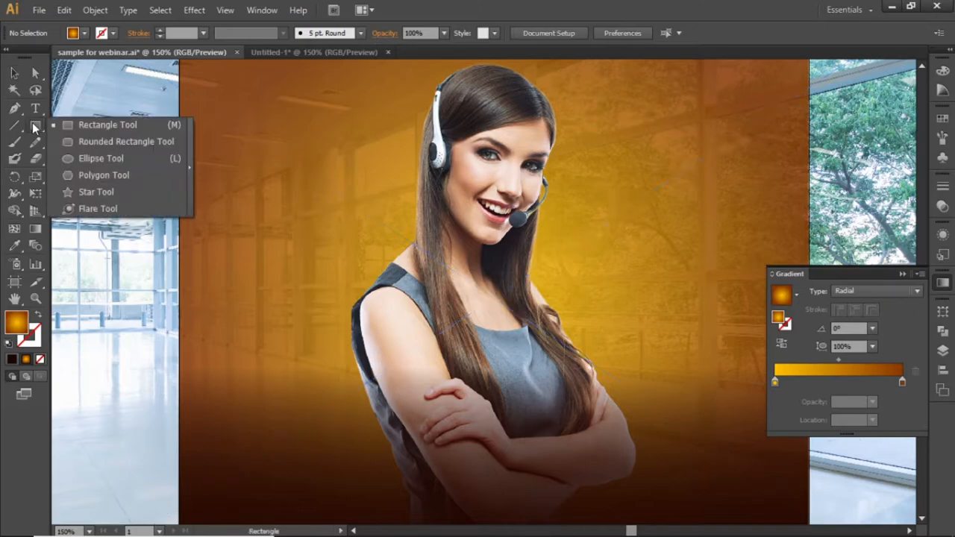
click(101, 158)
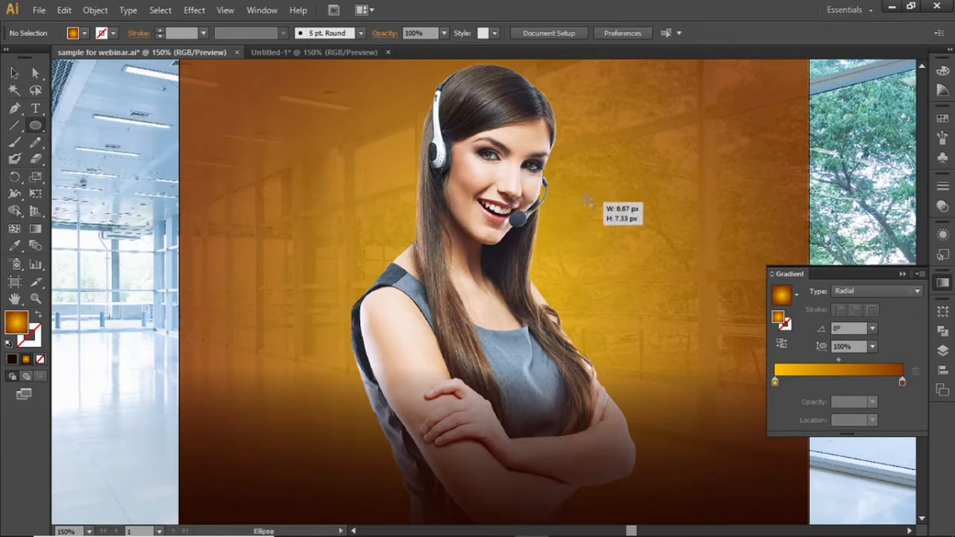
drag(589, 209, 620, 227)
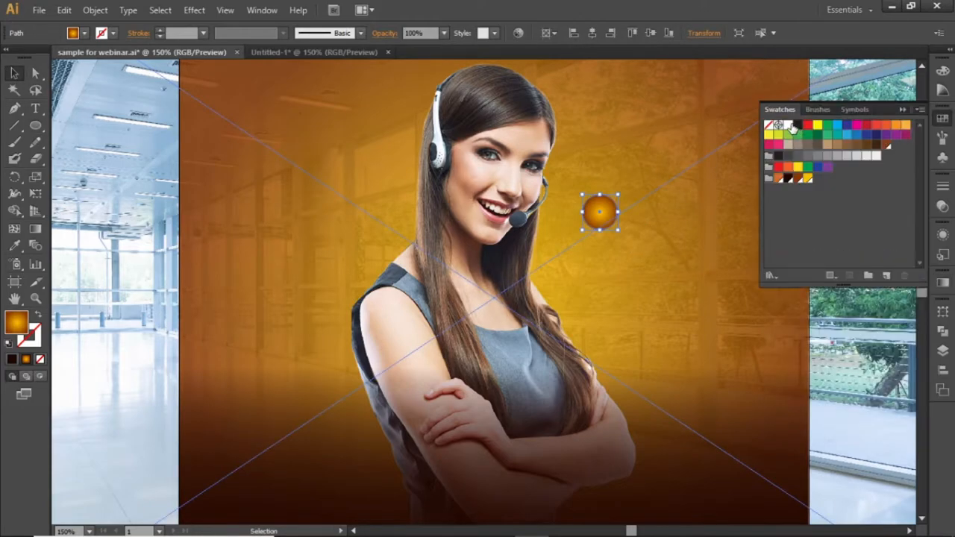
click(788, 126)
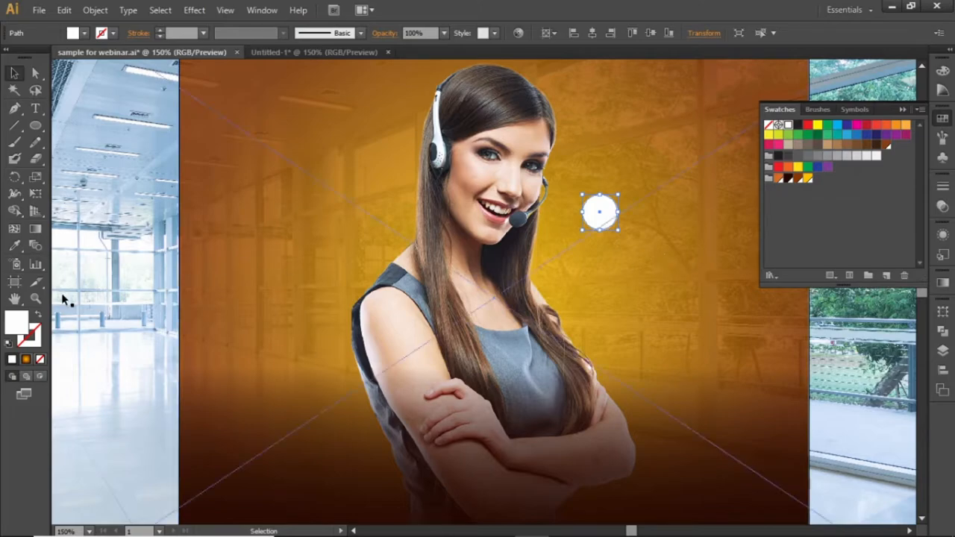
mouse_move(36, 319)
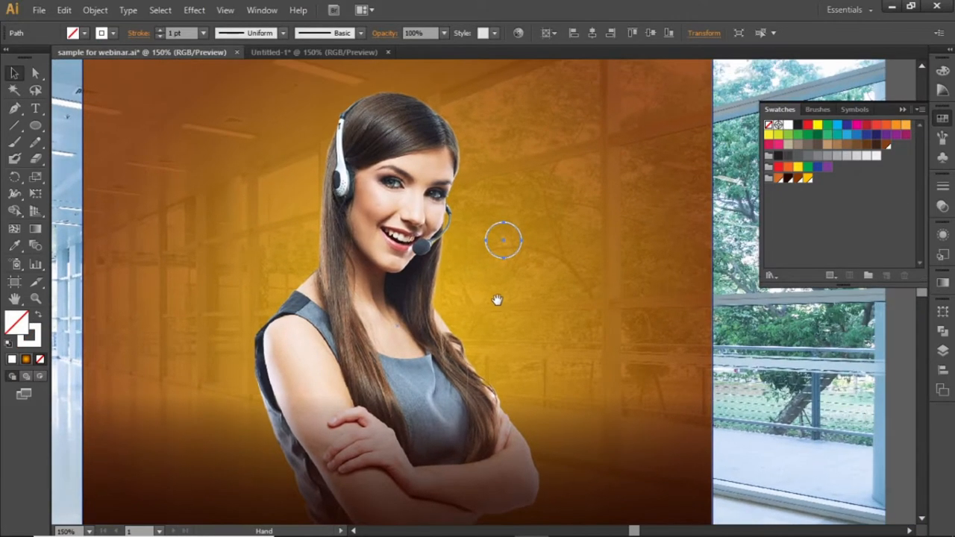
click(504, 240)
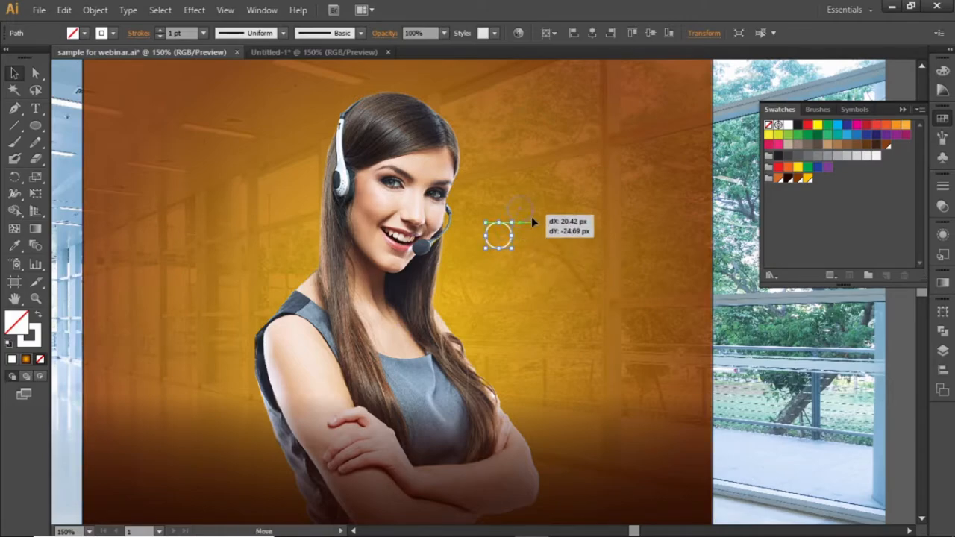
drag(507, 231, 564, 291)
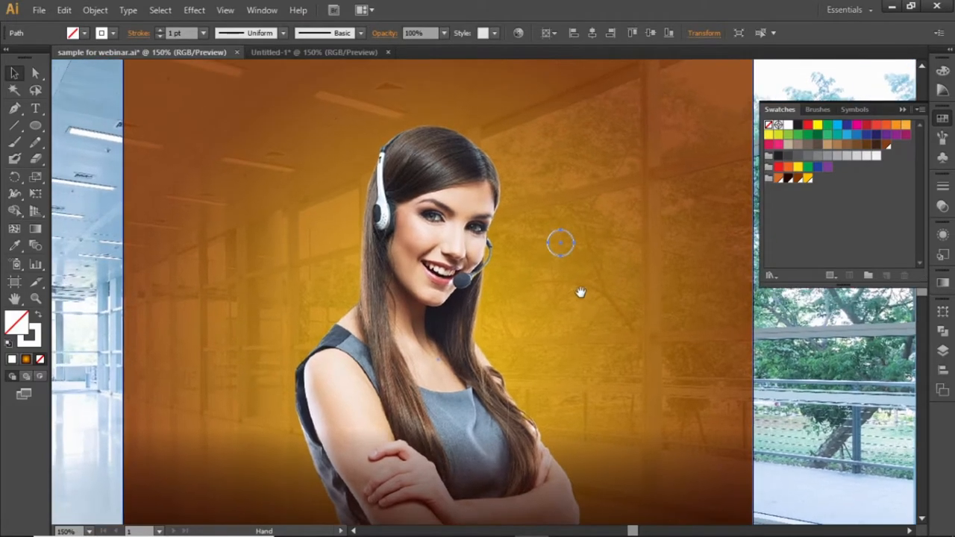
click(36, 125)
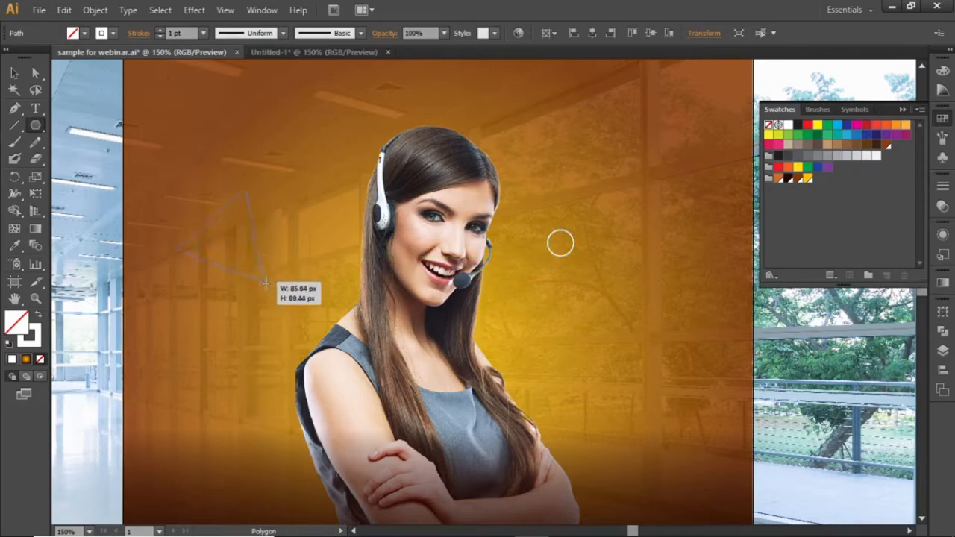
Draw a large white triangle outline, scale and rotate it behind the woman's head.
drag(268, 282, 271, 358)
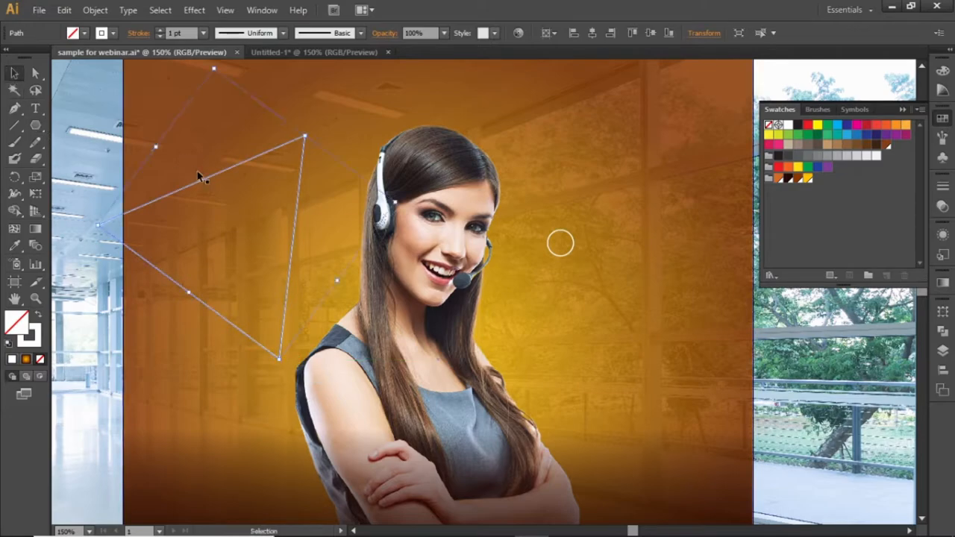
drag(201, 176, 425, 201)
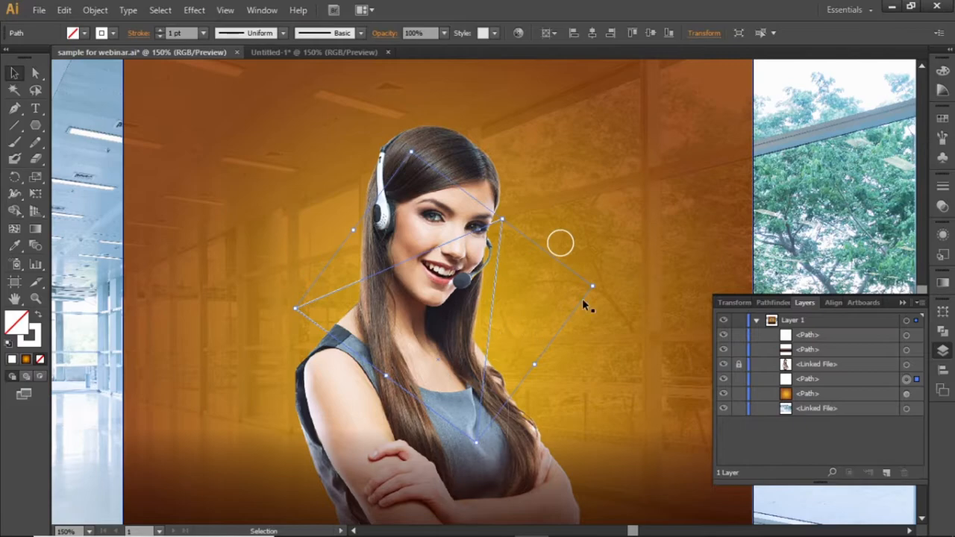
drag(591, 287, 624, 287)
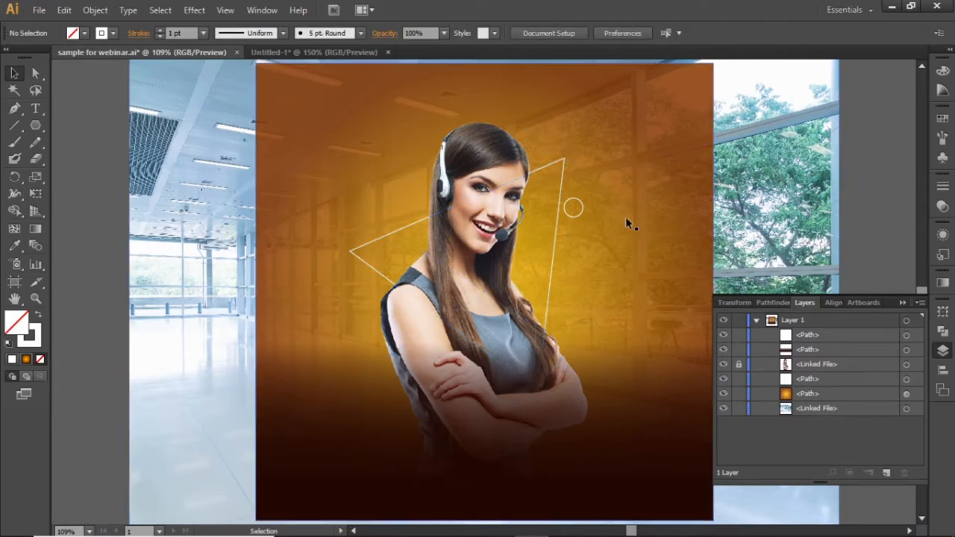
Nudge the small circle slightly up and right into place.
click(574, 207)
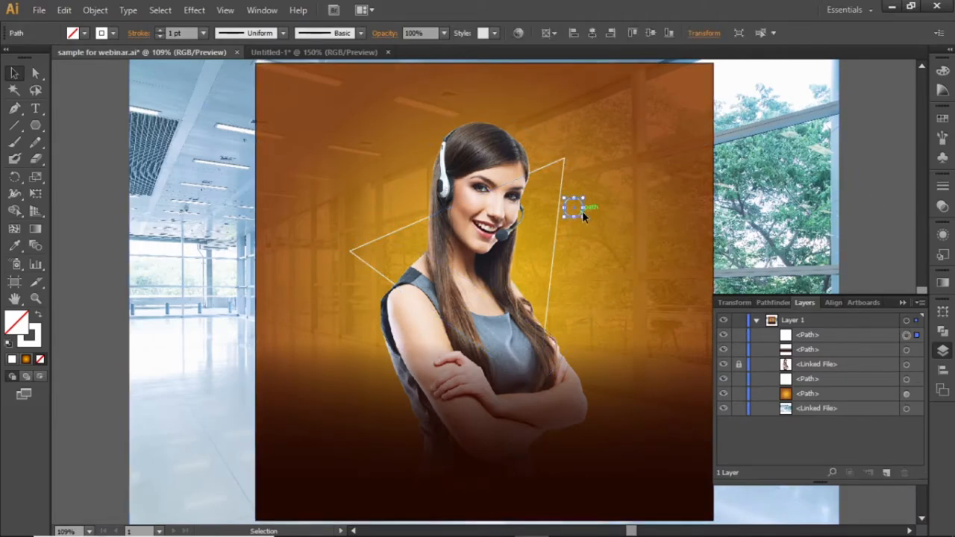
drag(575, 208, 600, 221)
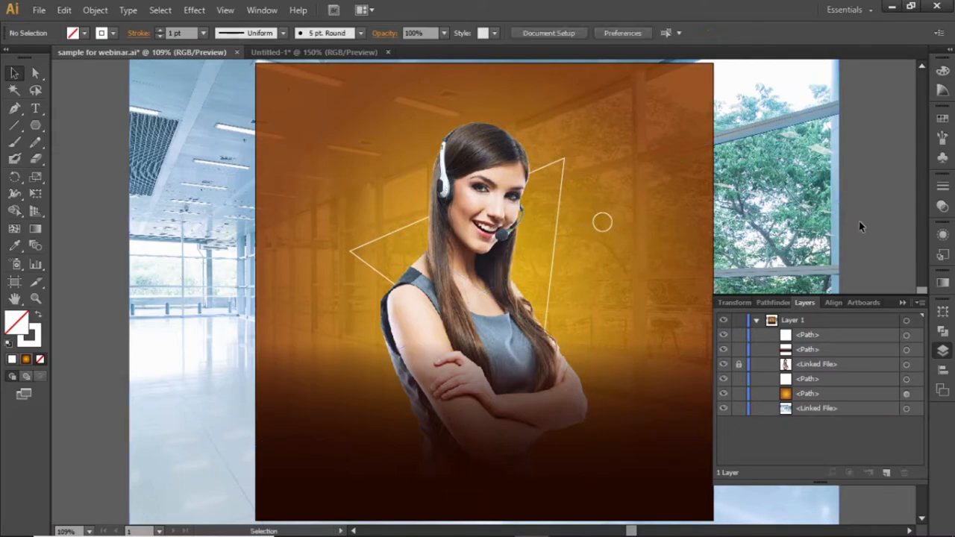
mouse_move(34, 125)
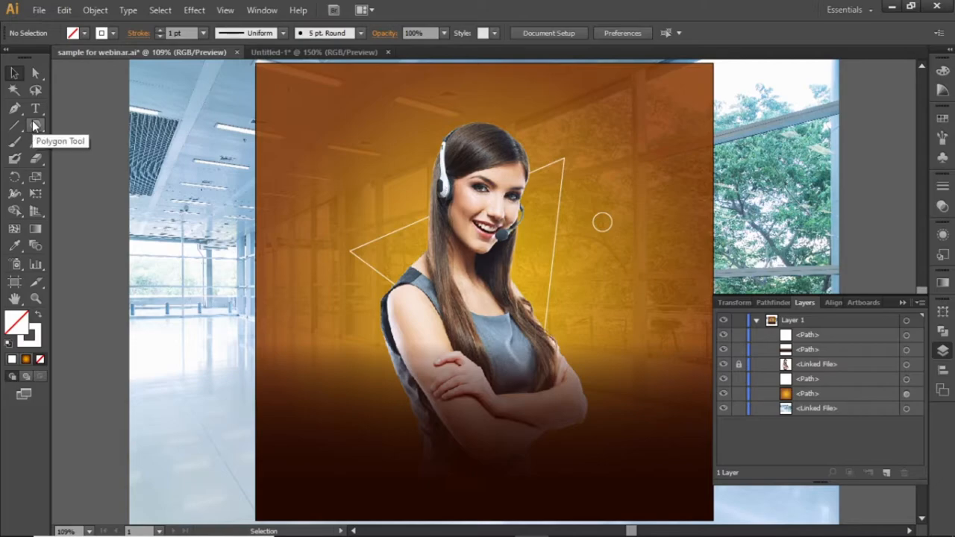
Draw a white hexagon outline, shrink it and place it left of the woman's arm.
click(36, 125)
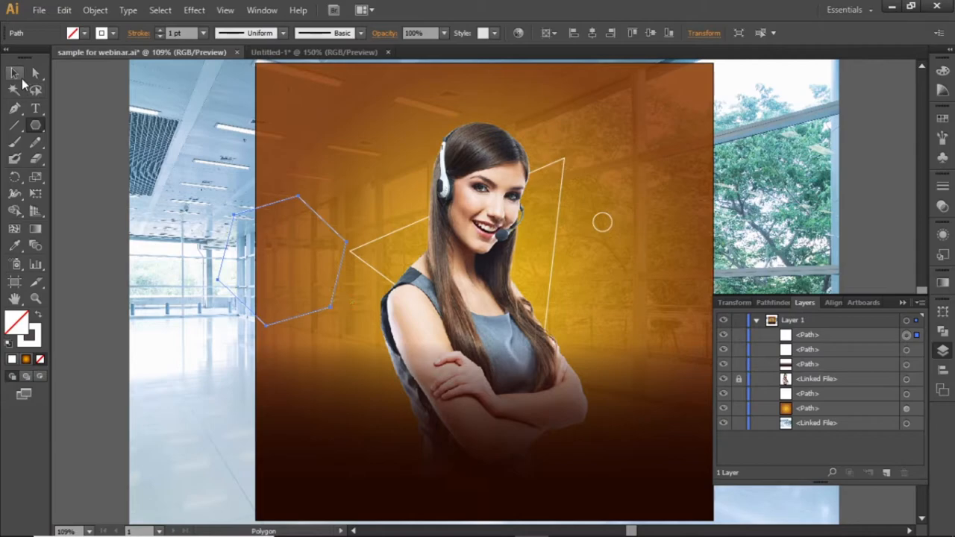
click(13, 72)
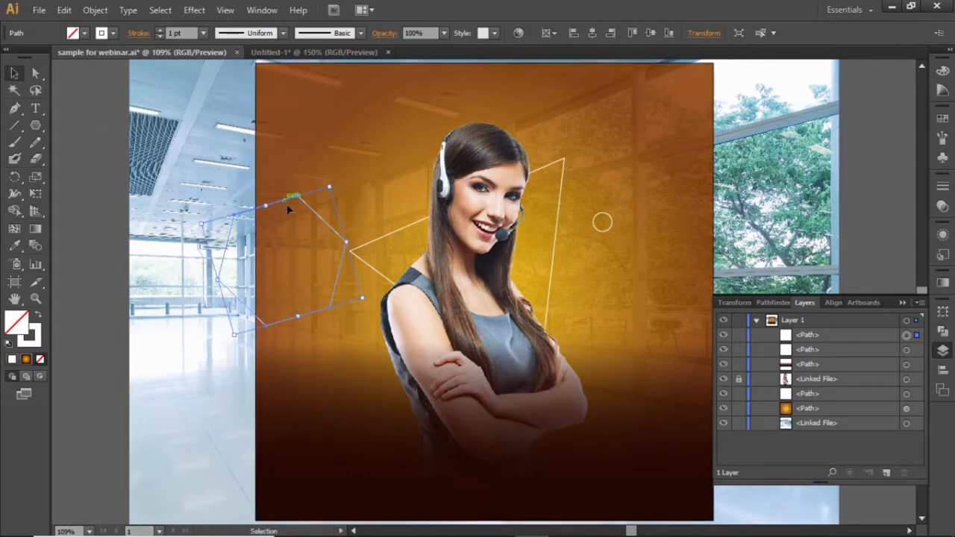
drag(291, 209, 403, 343)
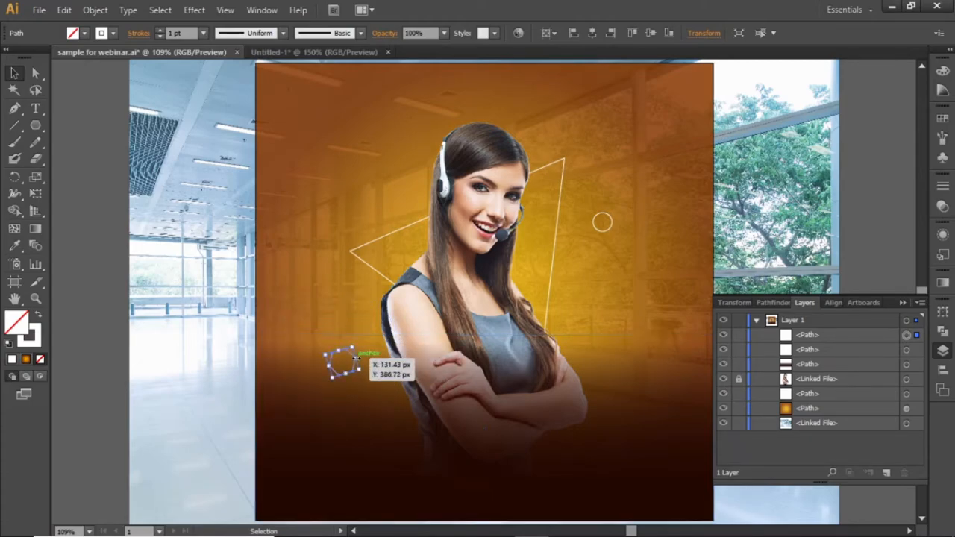
drag(346, 363, 346, 365)
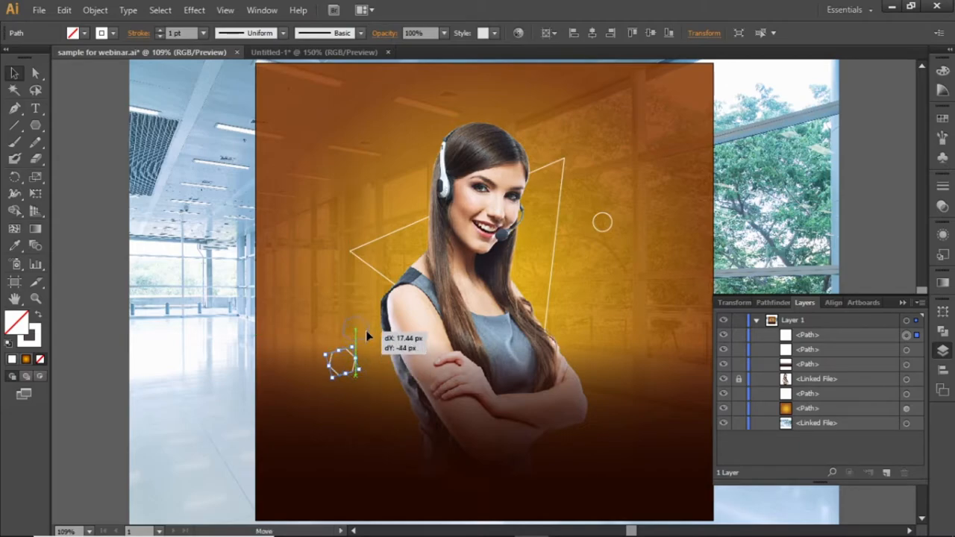
drag(340, 366, 358, 321)
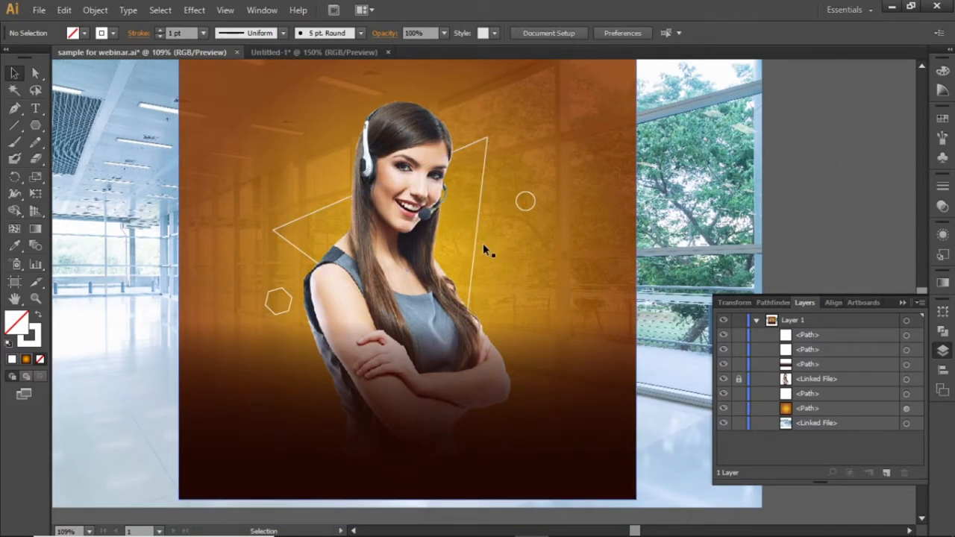
Duplicate the large triangle, shrink the copy to a small outline and place it right of the woman.
click(485, 239)
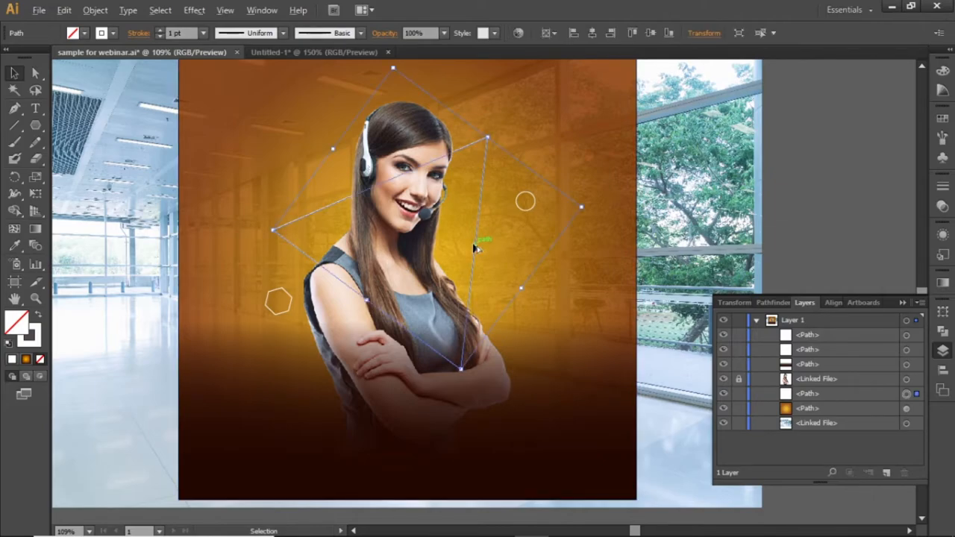
drag(478, 247, 618, 321)
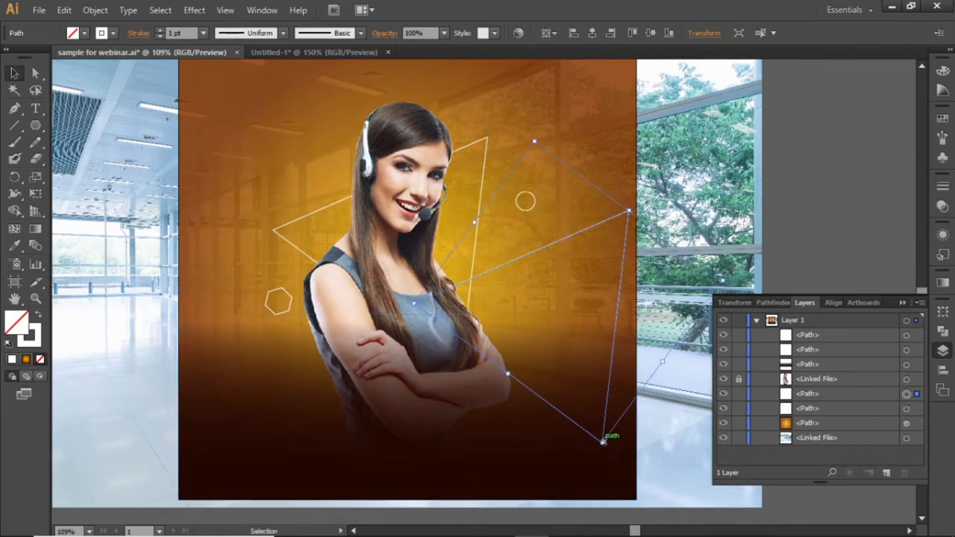
drag(604, 442, 582, 332)
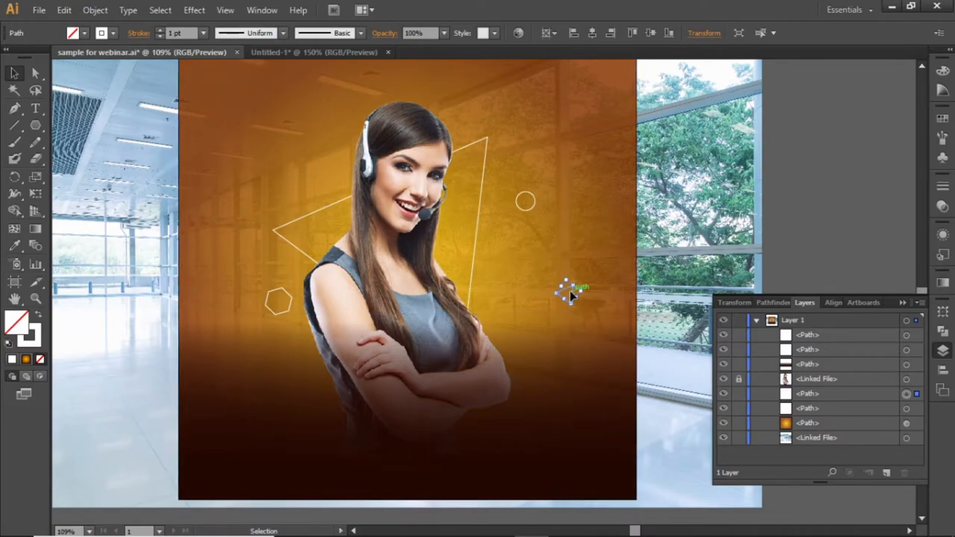
drag(570, 291, 496, 280)
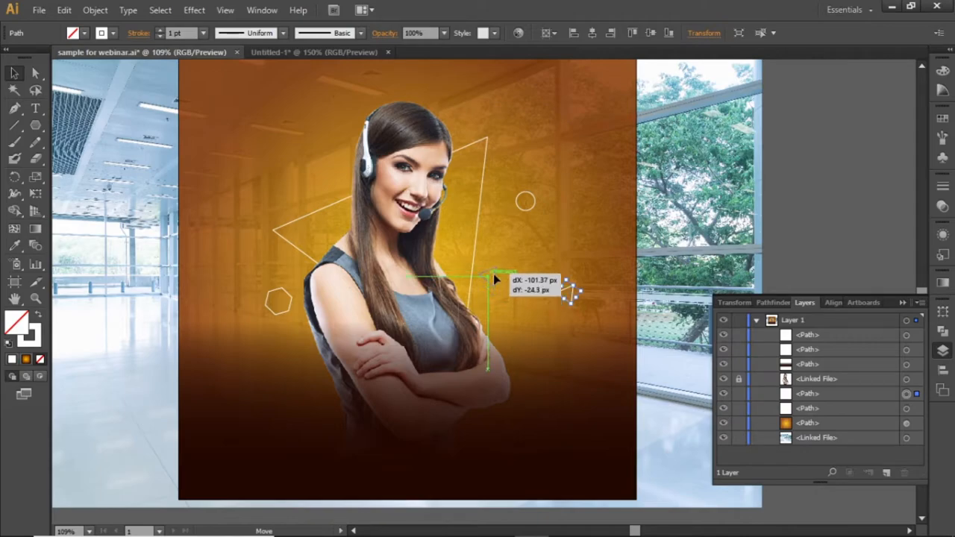
drag(496, 281, 508, 297)
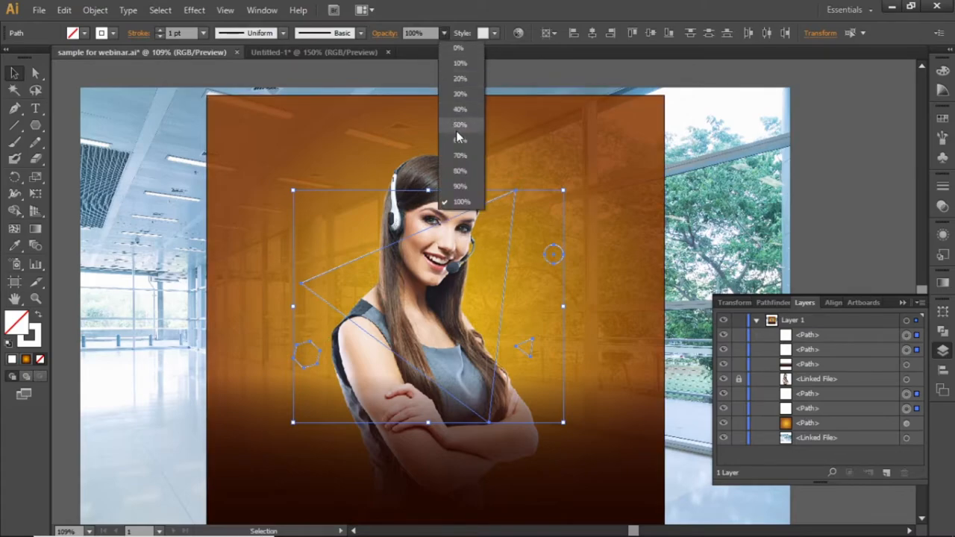
Set the selected white outline shapes to 50% opacity.
click(460, 124)
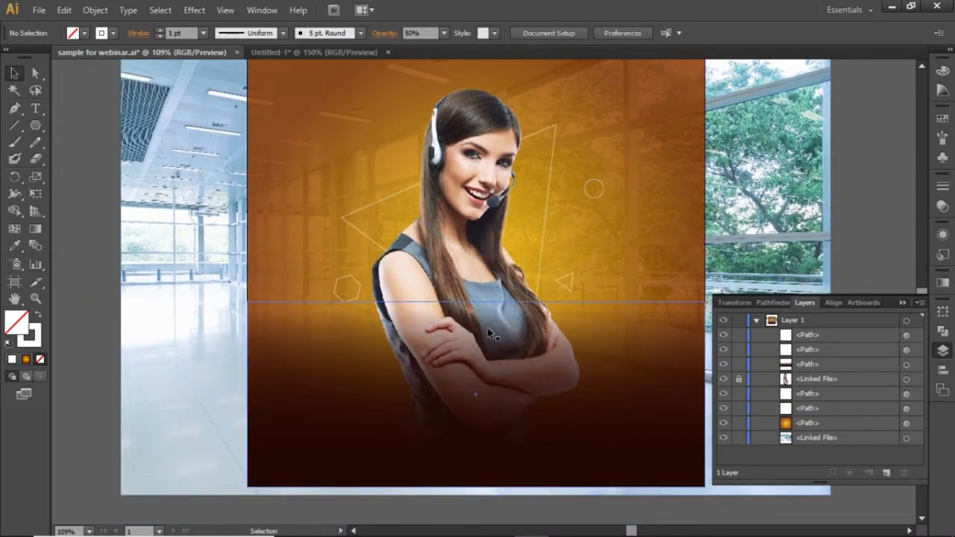
Create the white WEBINAR heading in Poppins Bold, center it over the woman's arms and enlarge it.
click(36, 107)
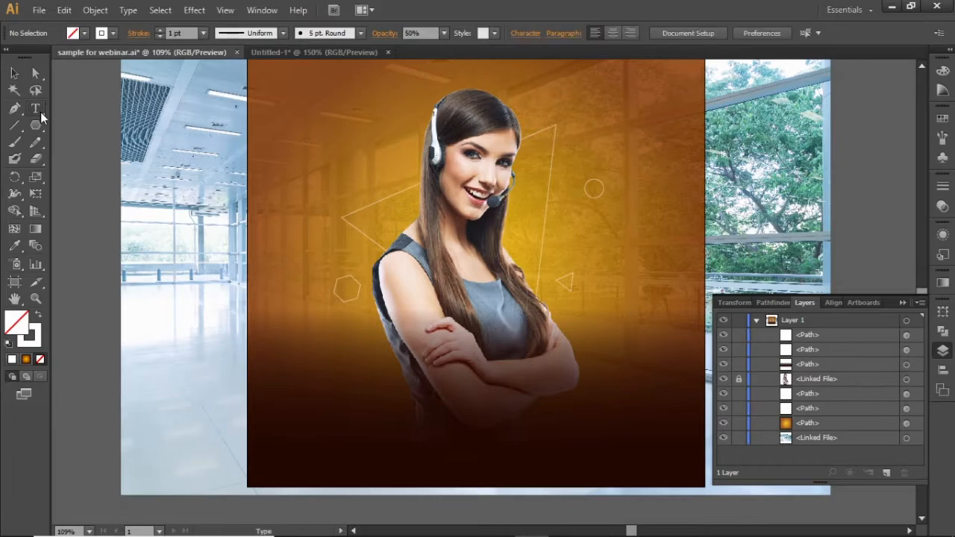
click(36, 107)
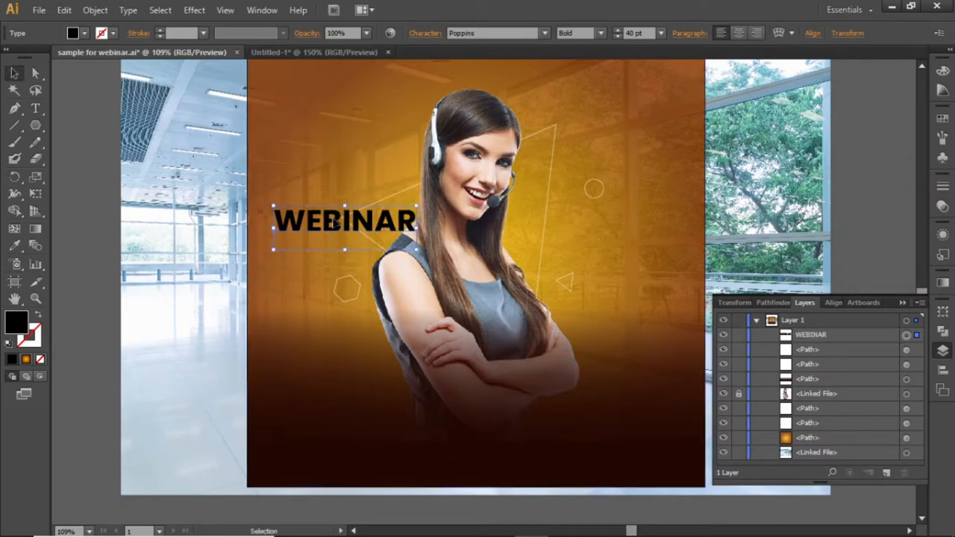
drag(343, 221, 478, 325)
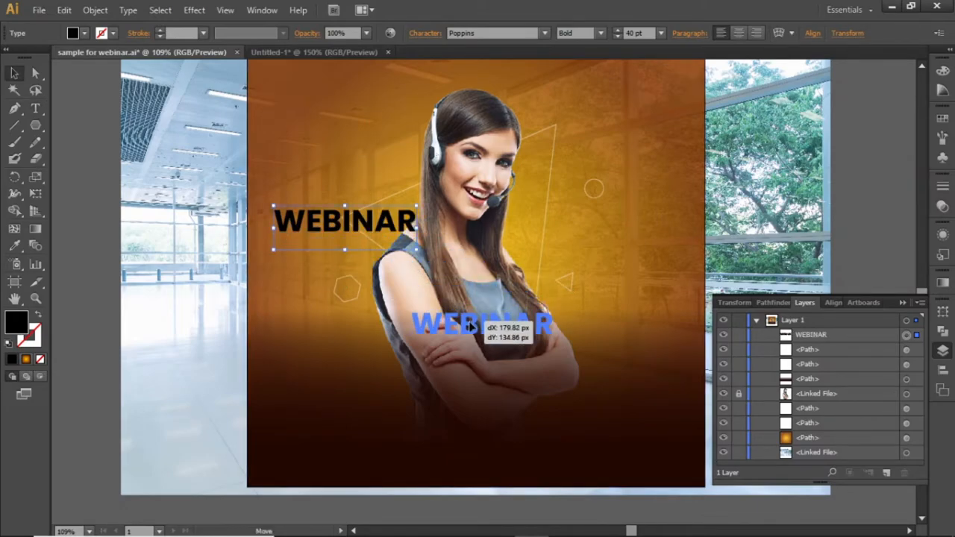
drag(343, 221, 481, 325)
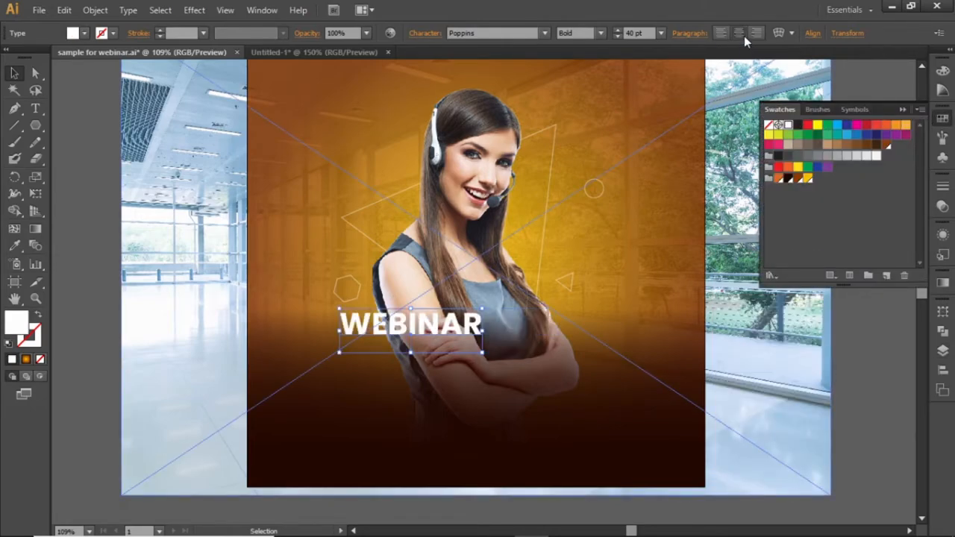
drag(411, 326, 432, 351)
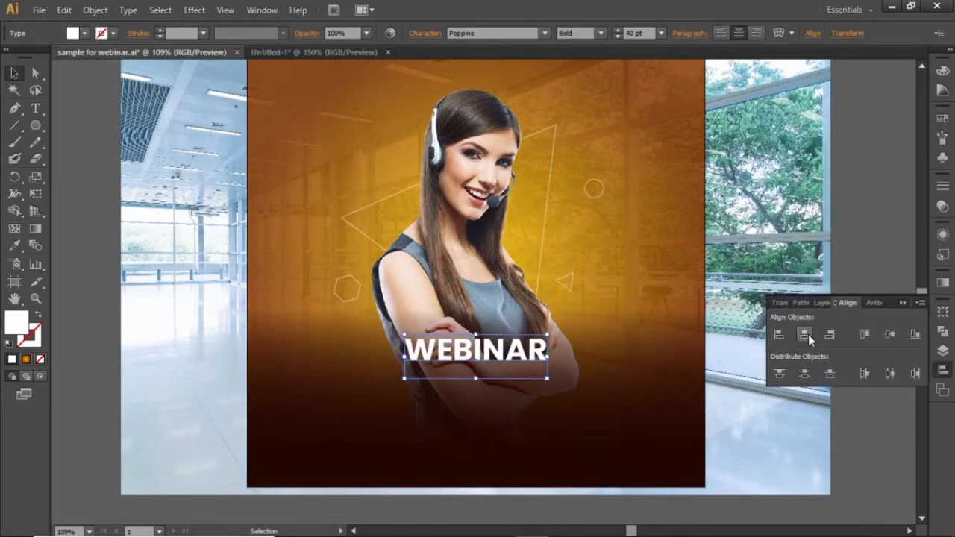
mouse_move(639, 33)
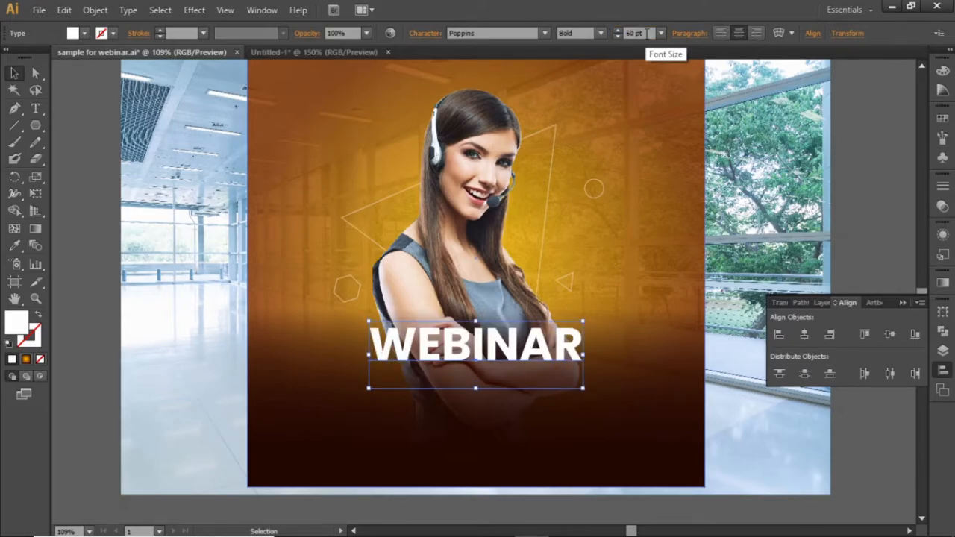
drag(476, 346, 477, 363)
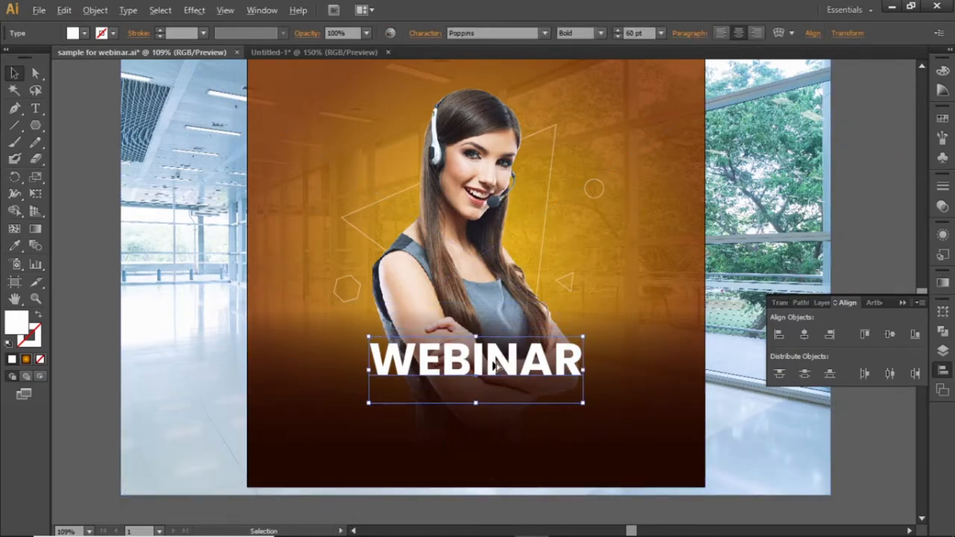
Copy WEBINAR upward as Online, set it in Comic Sans MS and color it yellow.
drag(477, 363, 478, 313)
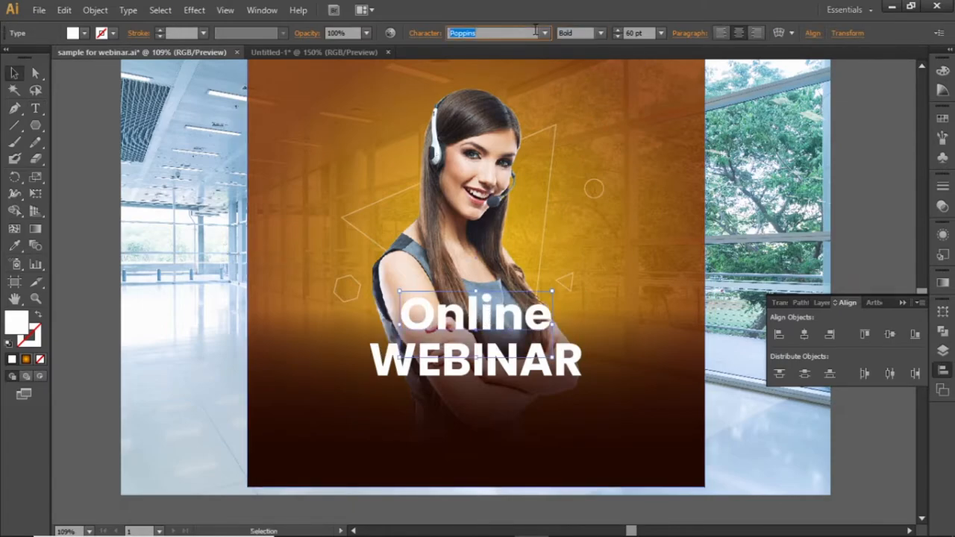
text(Comic Sans MS)
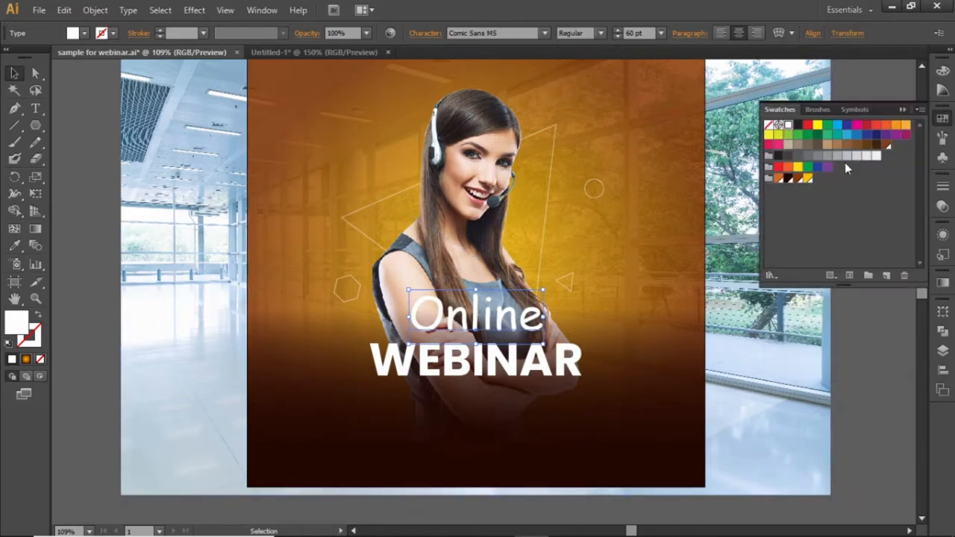
click(806, 177)
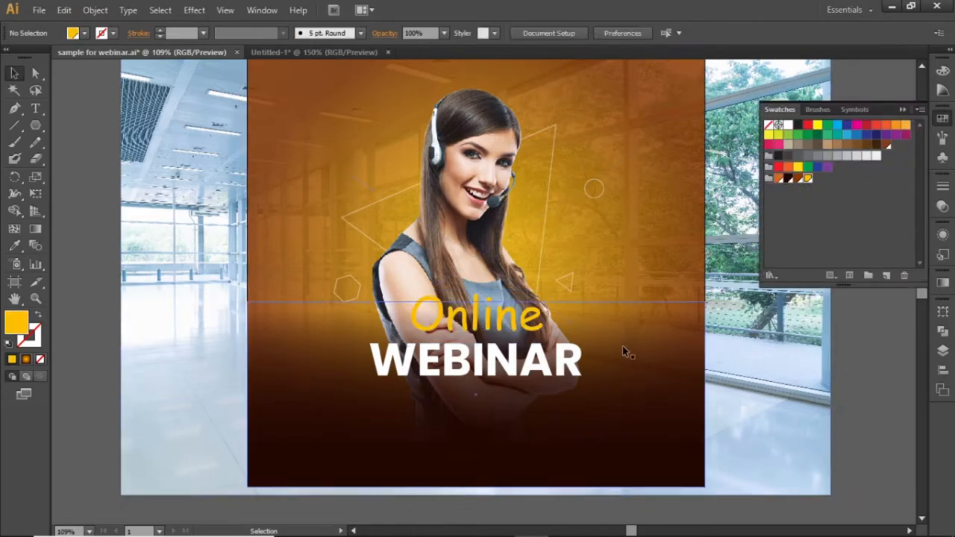
click(478, 314)
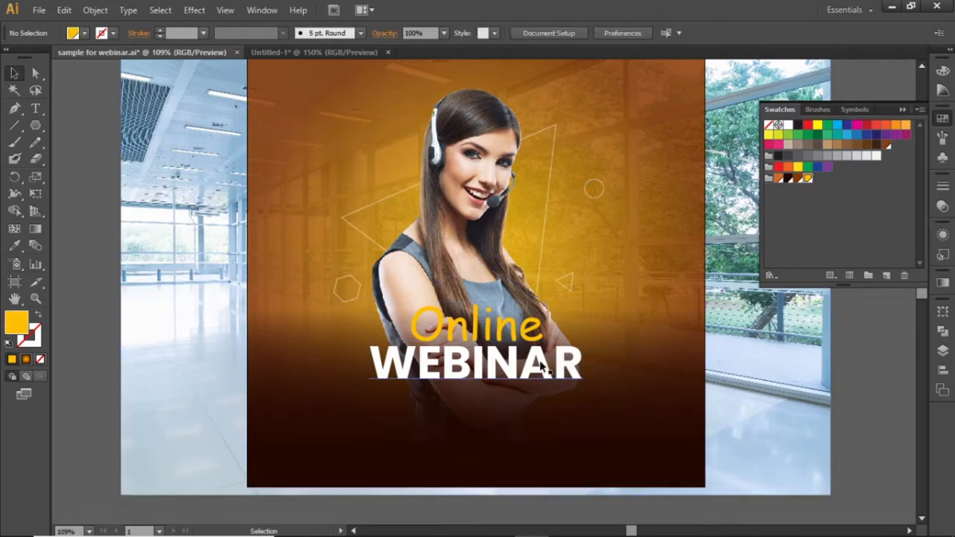
click(477, 366)
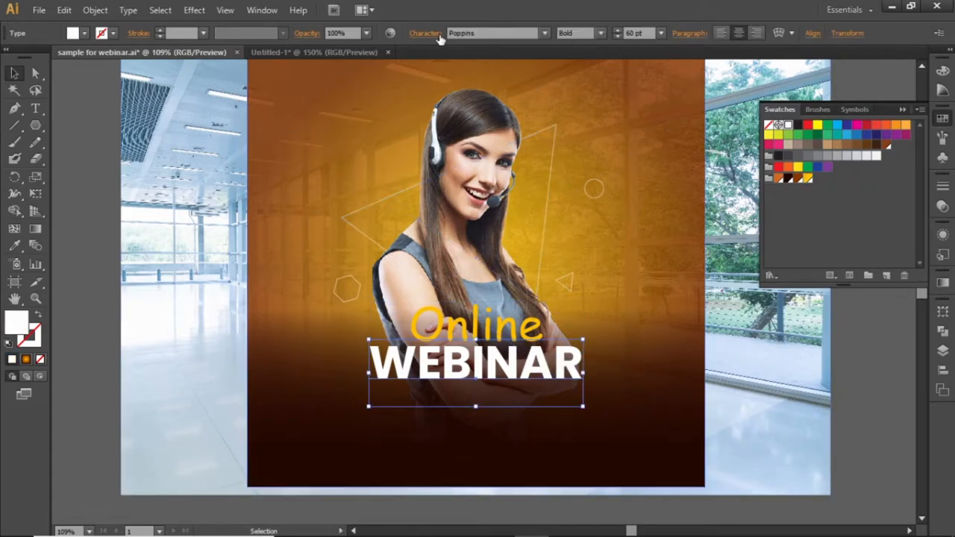
mouse_move(579, 232)
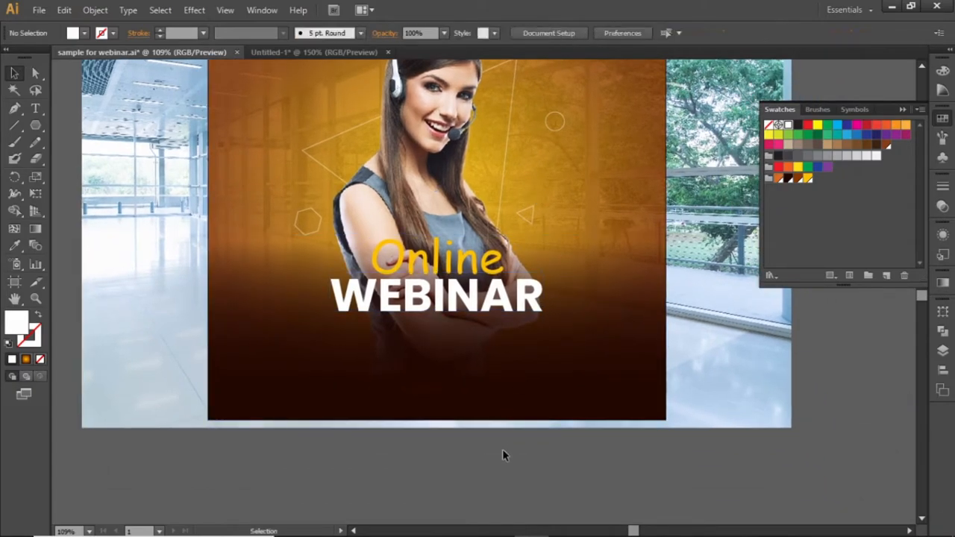
Add a light SPEAKER label under WEBINAR and copy it just below itself.
click(436, 298)
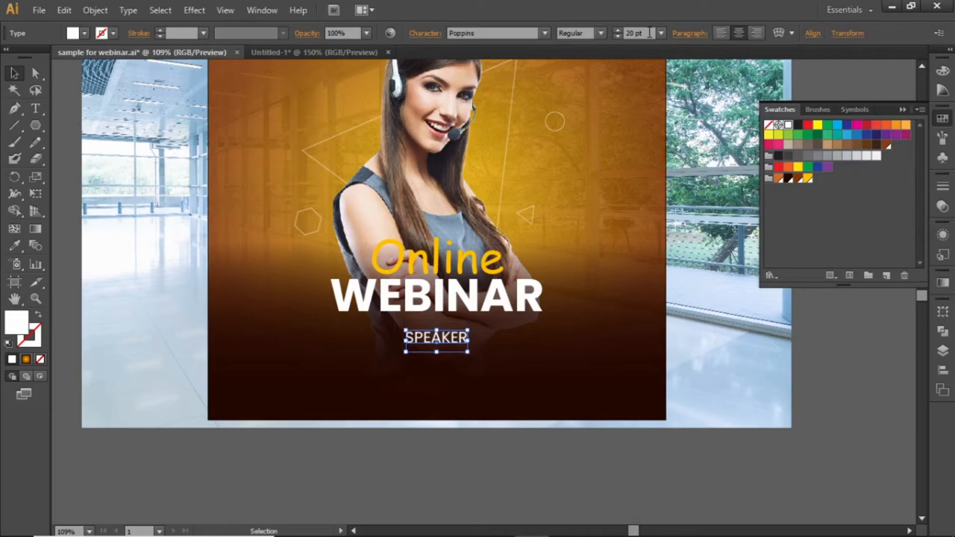
click(445, 363)
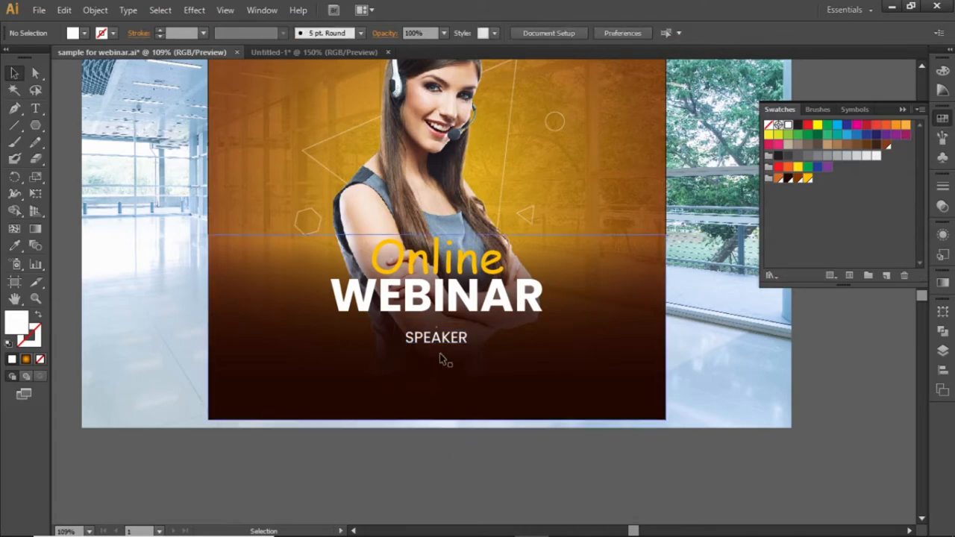
drag(435, 337, 436, 350)
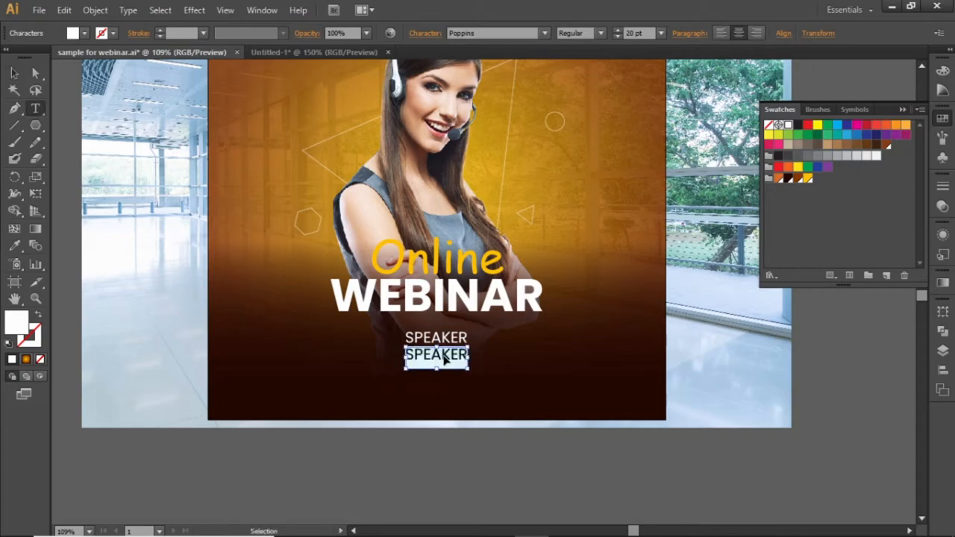
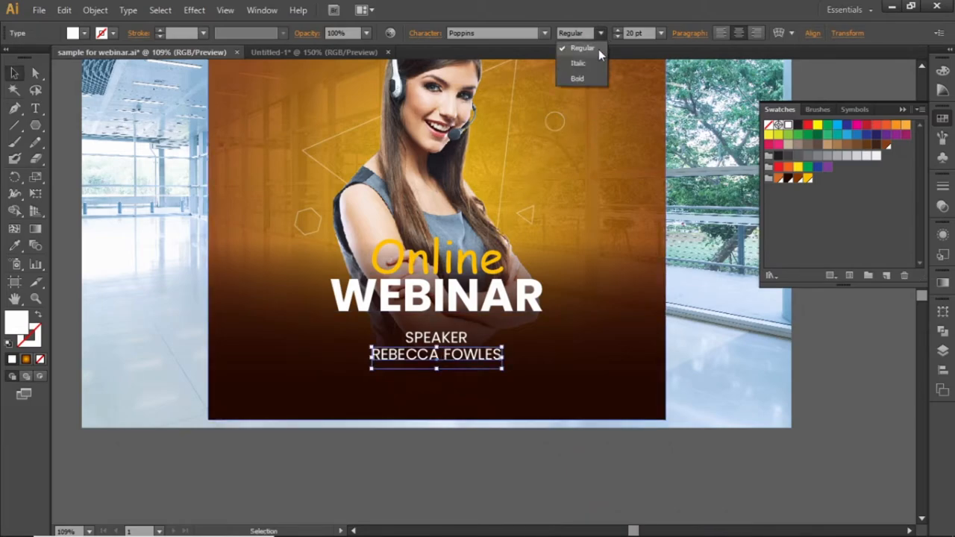
click(576, 78)
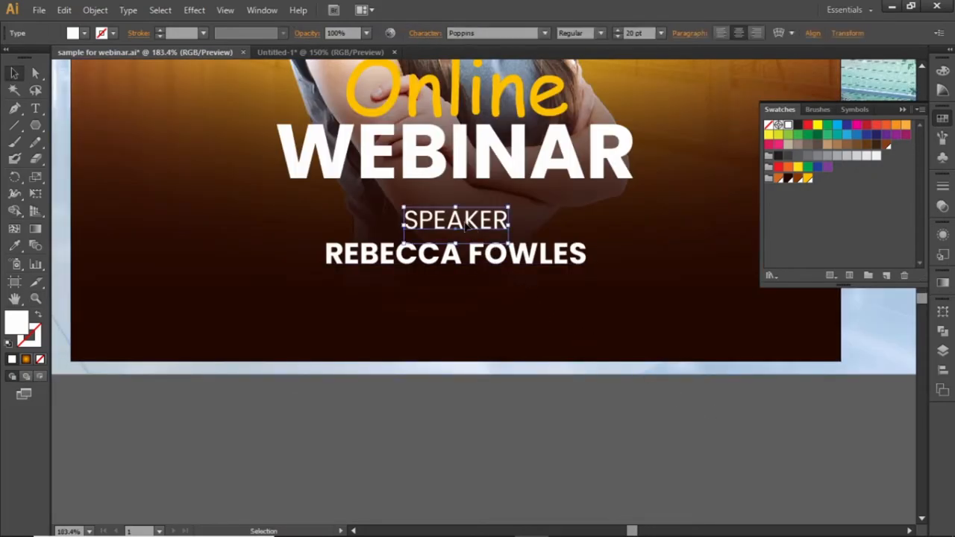
drag(455, 221, 280, 306)
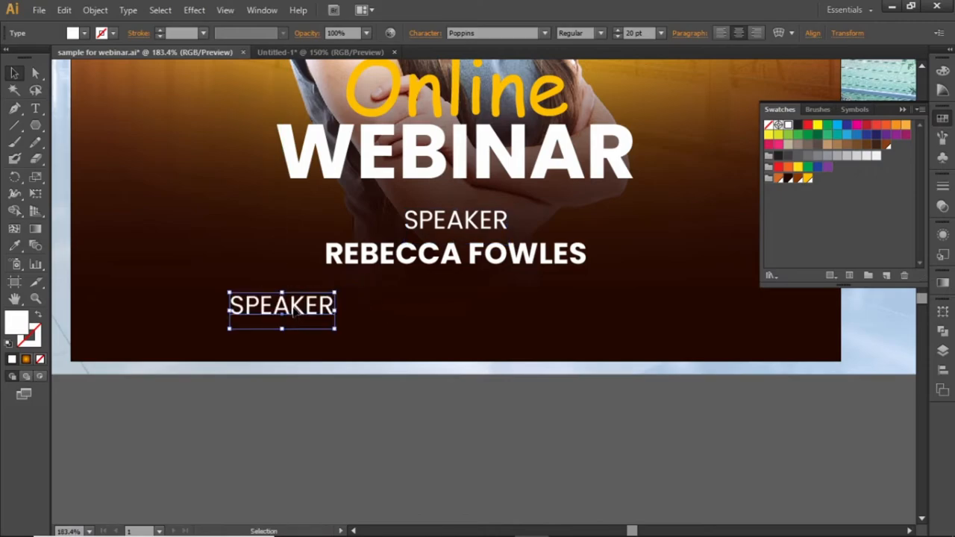
double_click(281, 306)
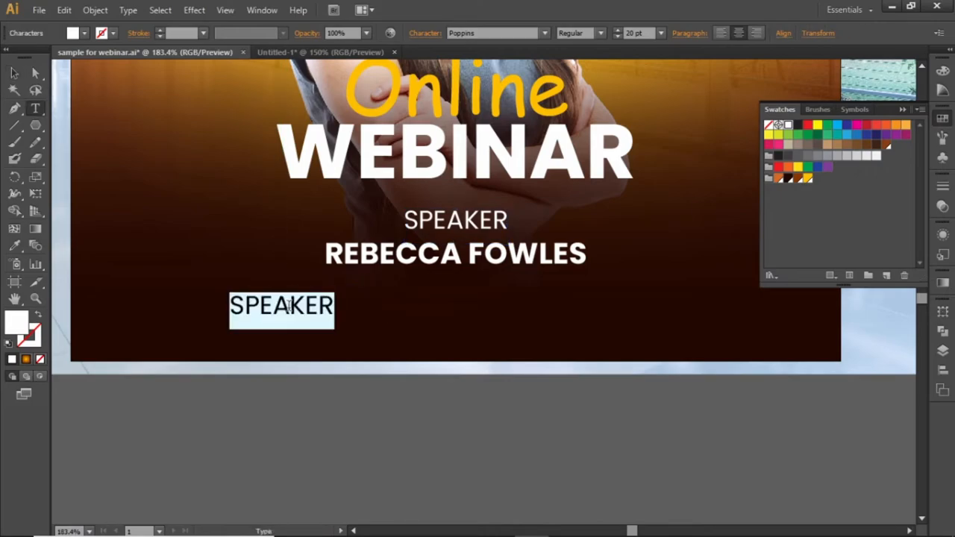
text(www.websitelink.com)
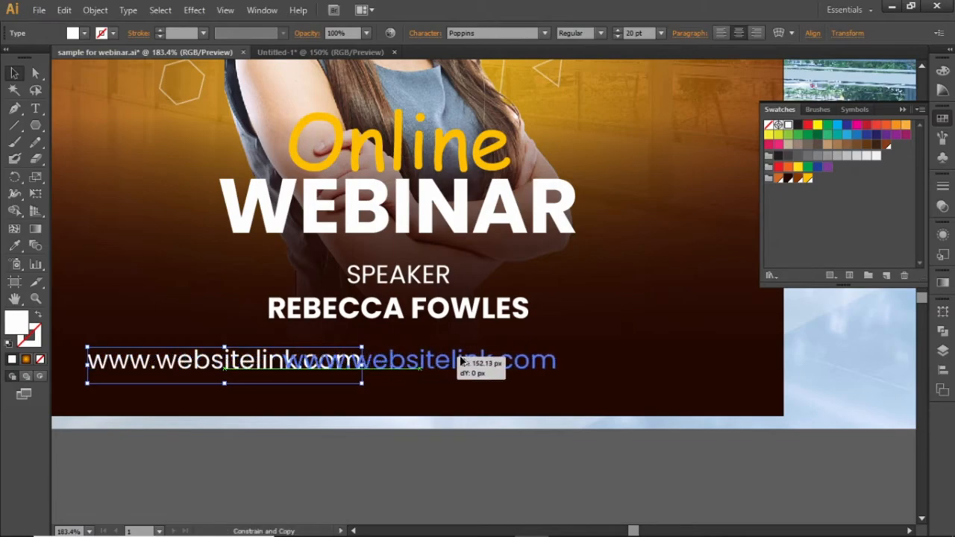
drag(224, 359, 537, 360)
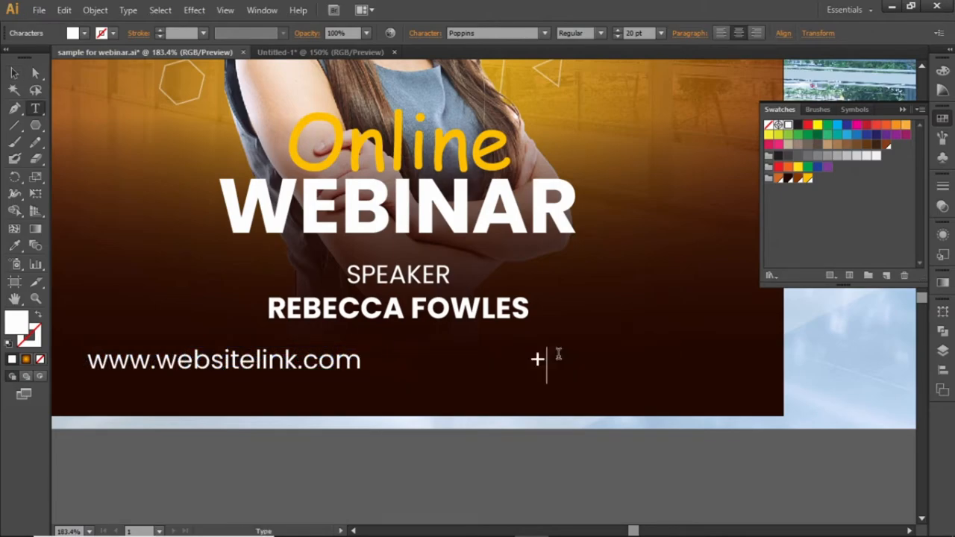
text(+00123-4567-8910)
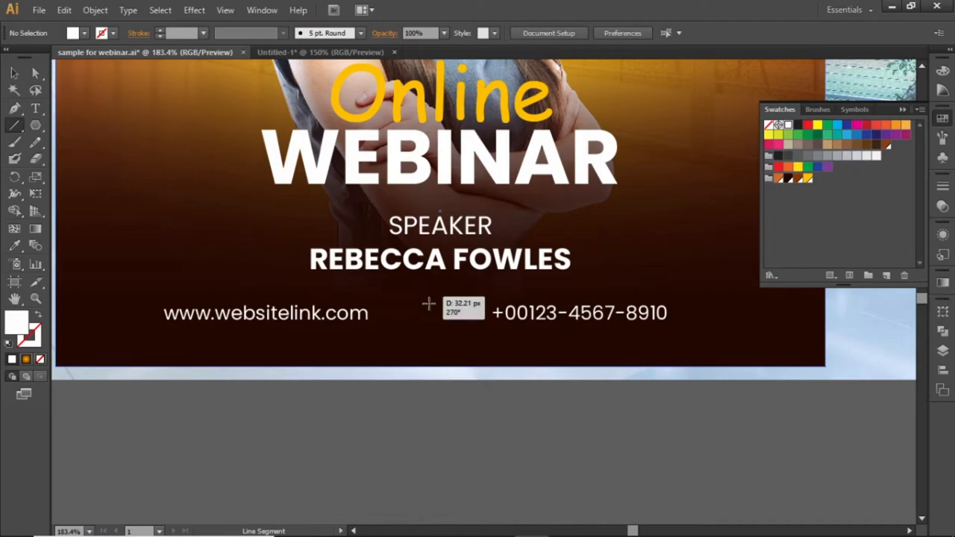
Draw a short vertical divider line between the website and the phone number.
drag(430, 303, 430, 334)
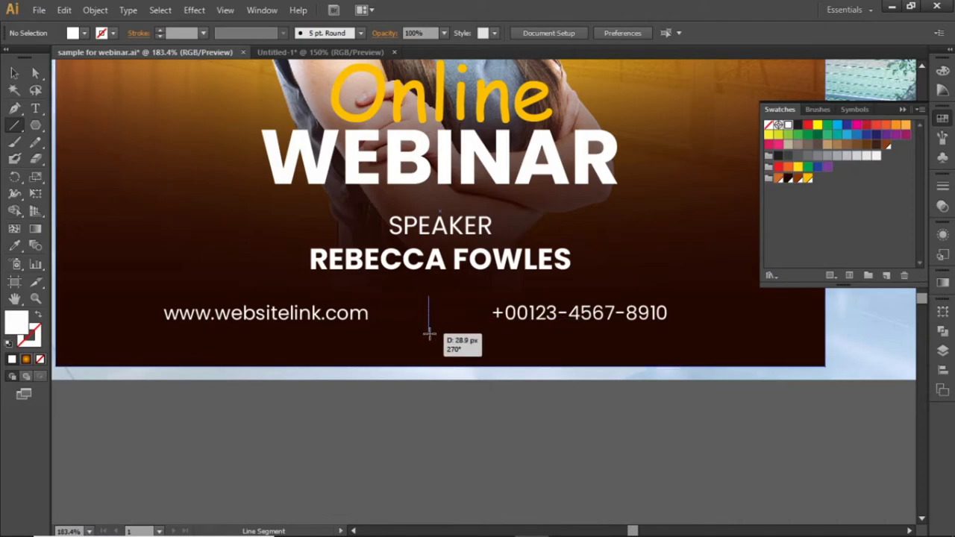
drag(430, 301, 430, 335)
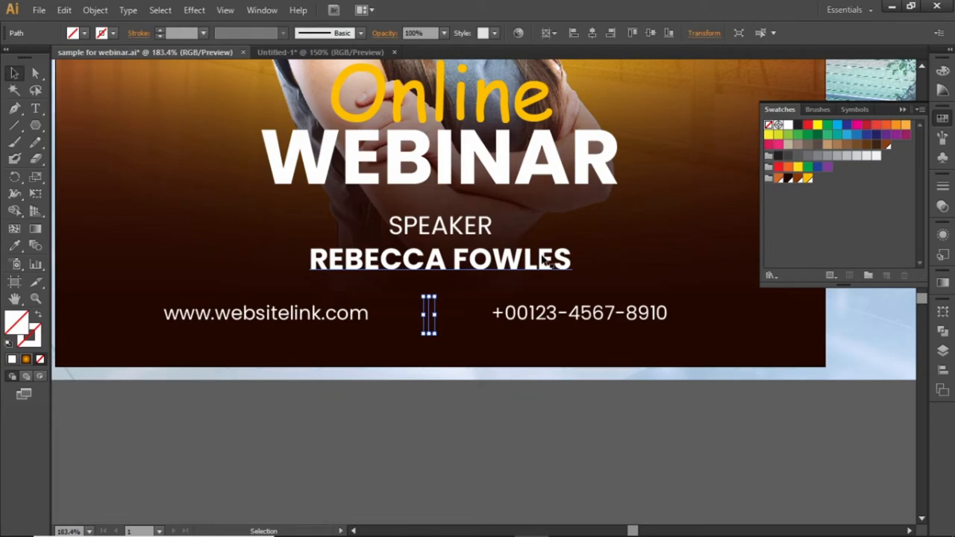
click(806, 179)
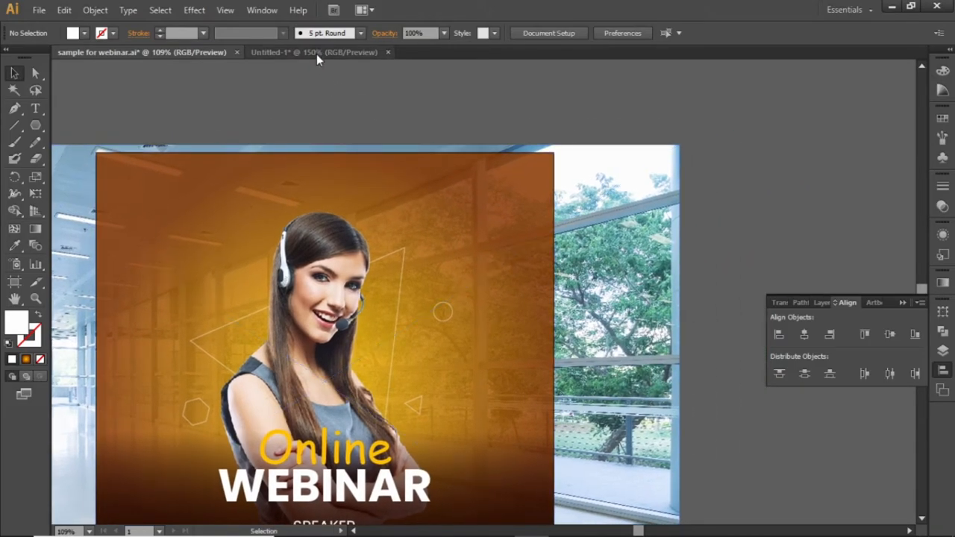
Copy the logo and tagline from Untitled-1 and place it small in the banner's top-right corner.
click(313, 50)
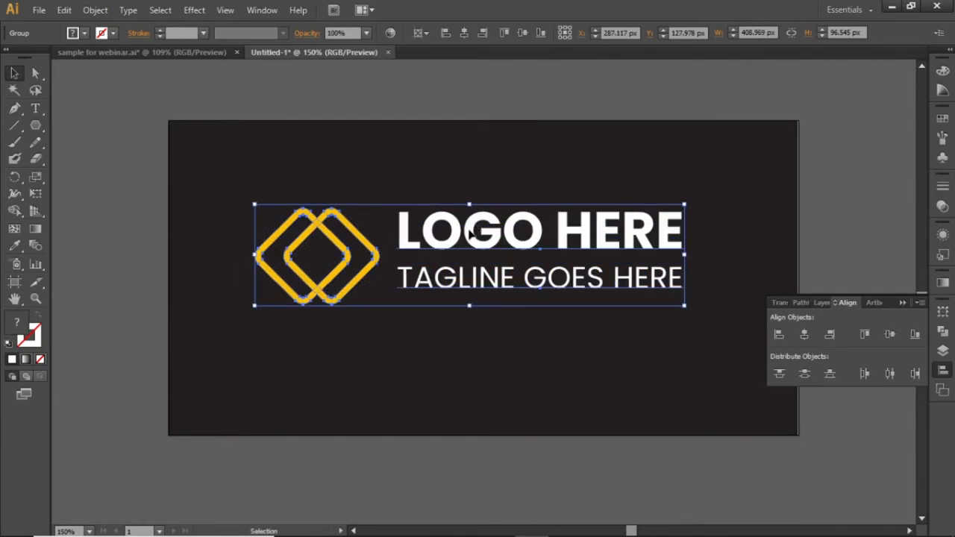
drag(470, 254, 302, 131)
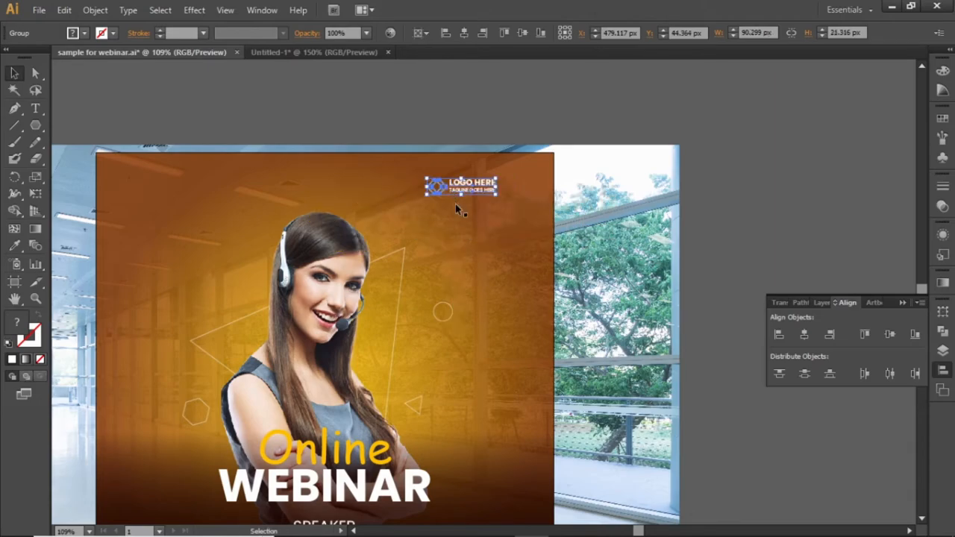
drag(460, 187, 478, 185)
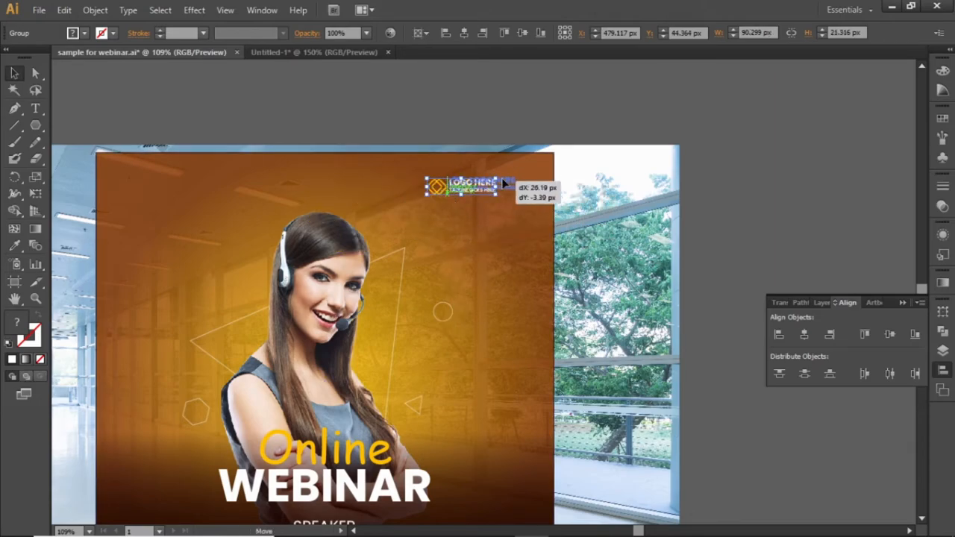
drag(459, 187, 500, 180)
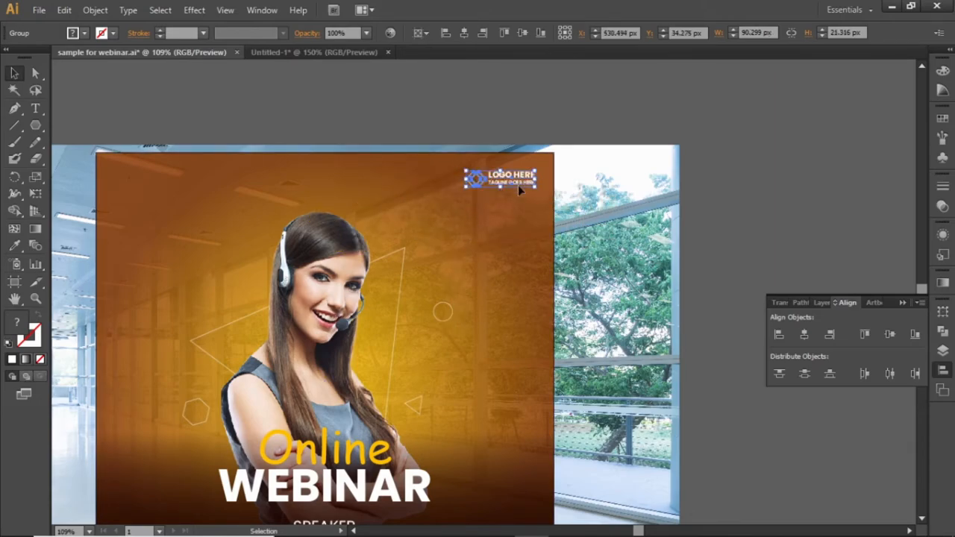
click(749, 176)
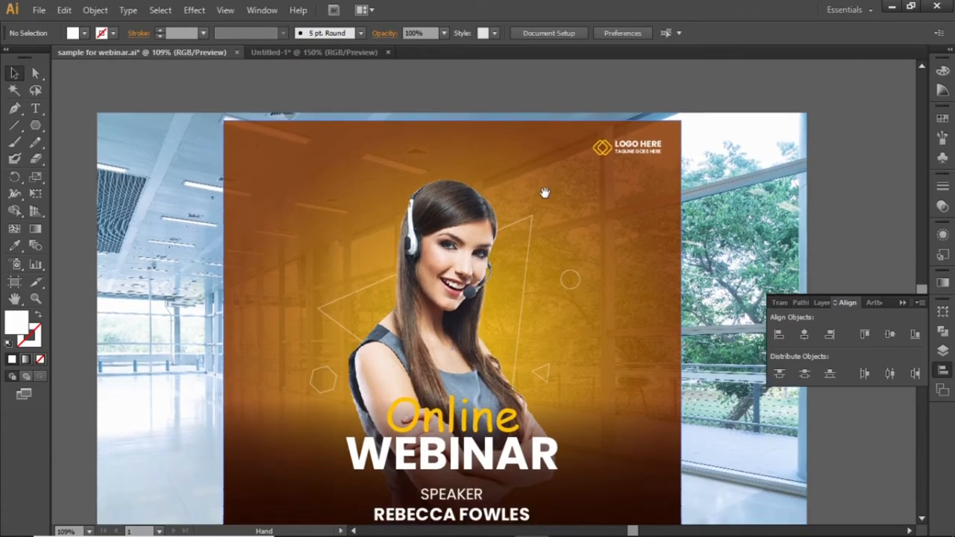
Copy the speaker name to the top-left and retype it as 25TH MAY 09 AM.
click(451, 514)
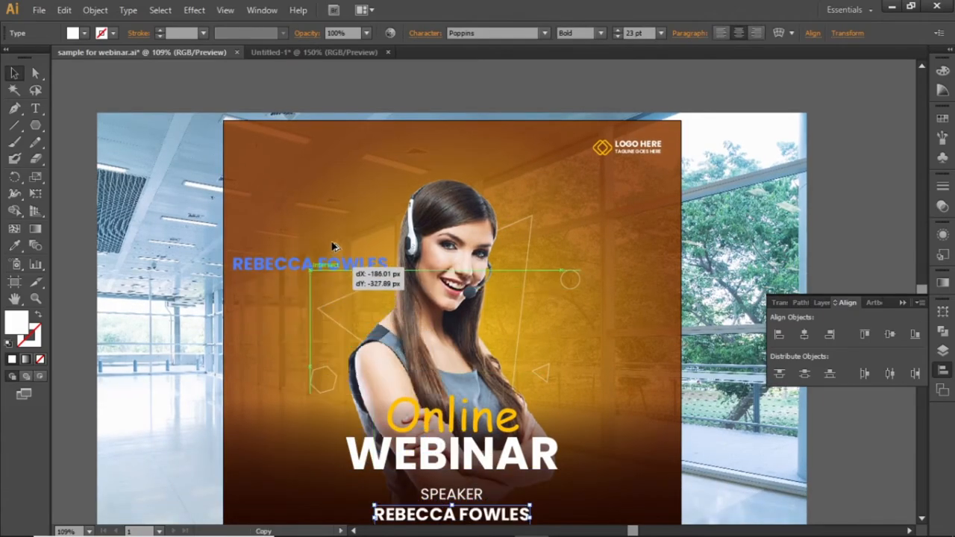
drag(311, 263, 314, 157)
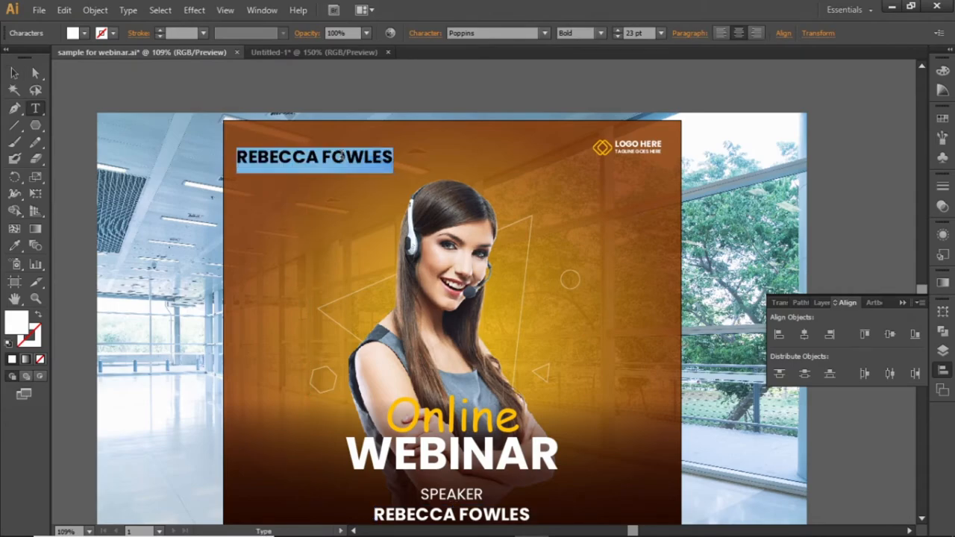
text(25TH)
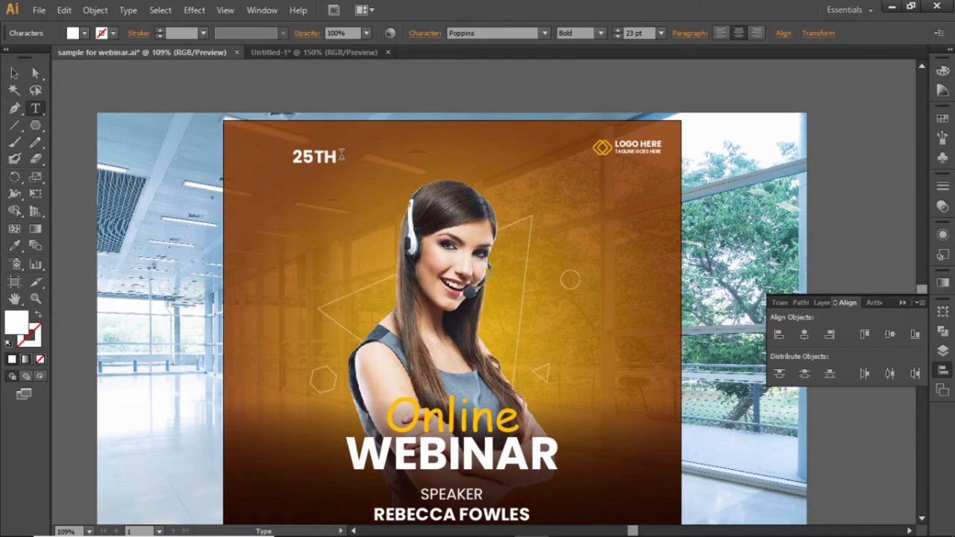
text(MAY)
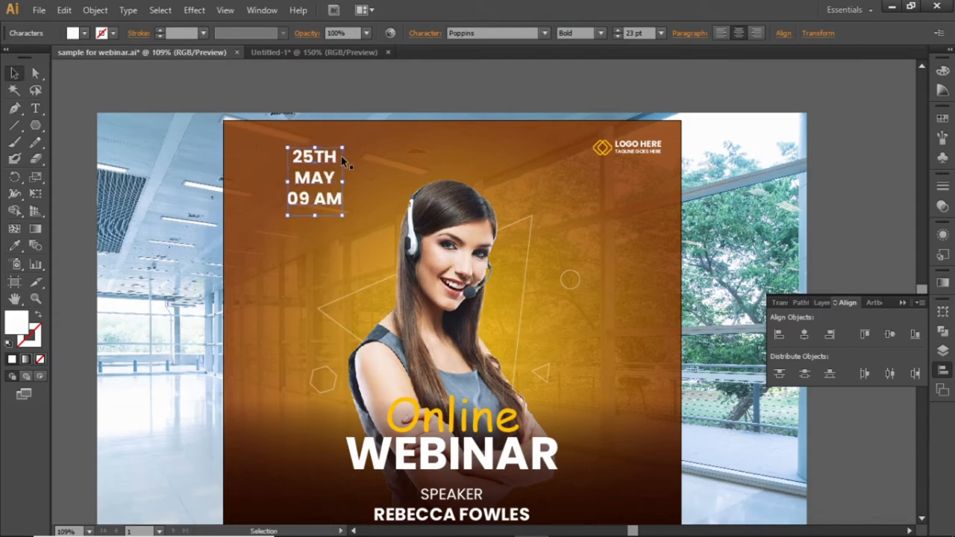
Color the 09 AM line orange and tuck the date block into the top-left corner.
click(299, 178)
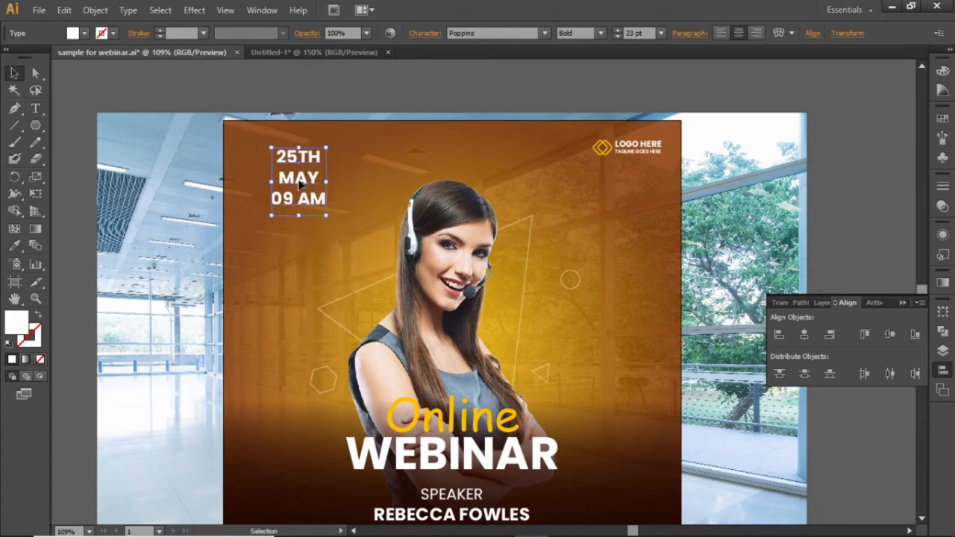
click(721, 33)
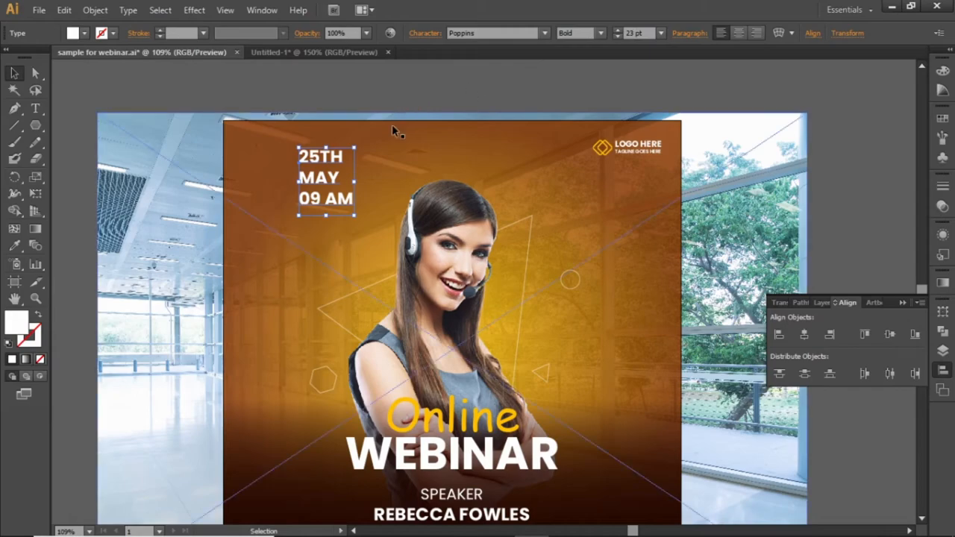
drag(325, 176, 277, 171)
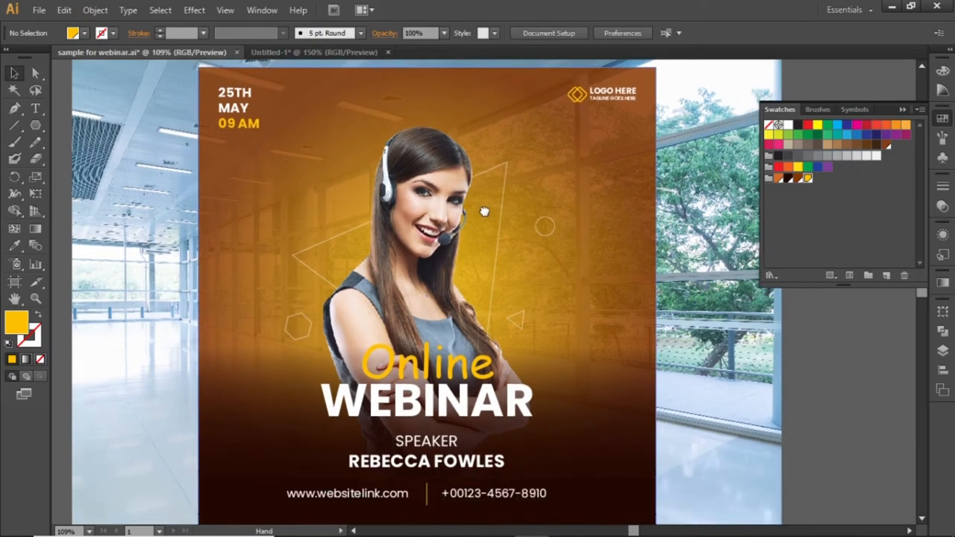
Zoom to the banner's right side and draw a small solid white circle with the Ellipse tool.
drag(484, 212, 442, 258)
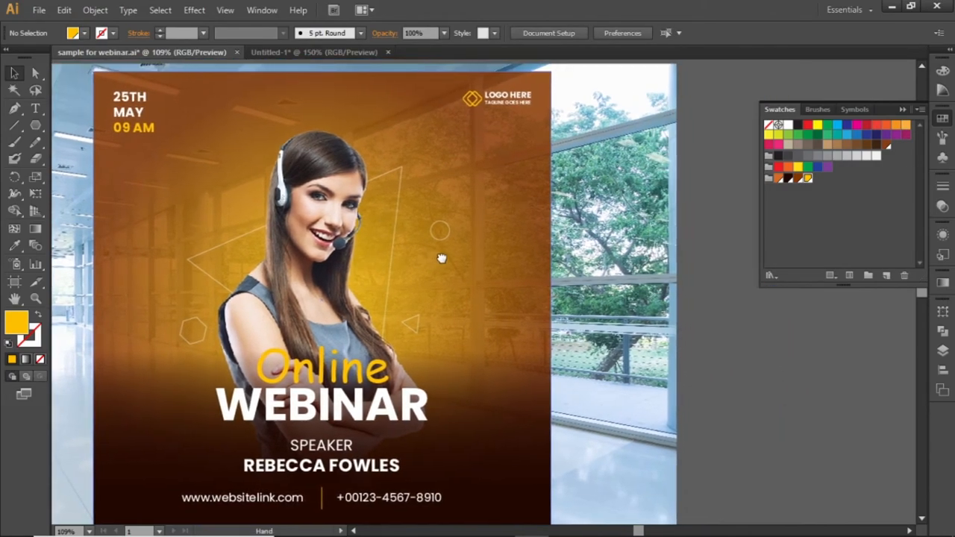
click(36, 298)
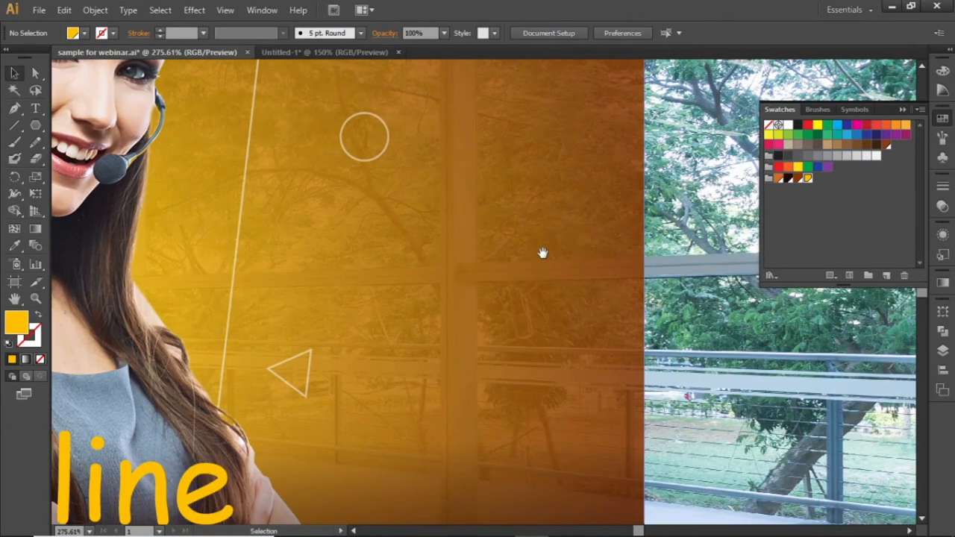
click(36, 125)
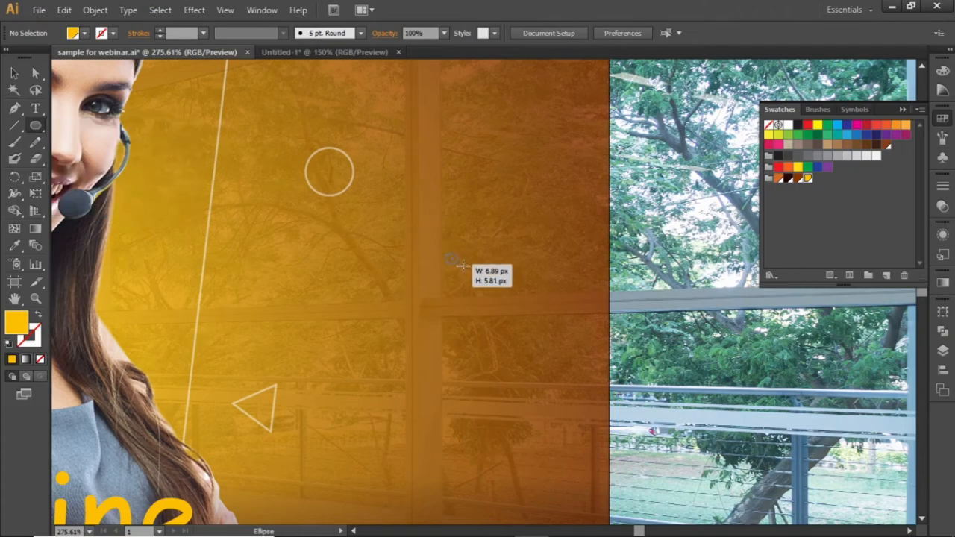
drag(453, 262, 470, 282)
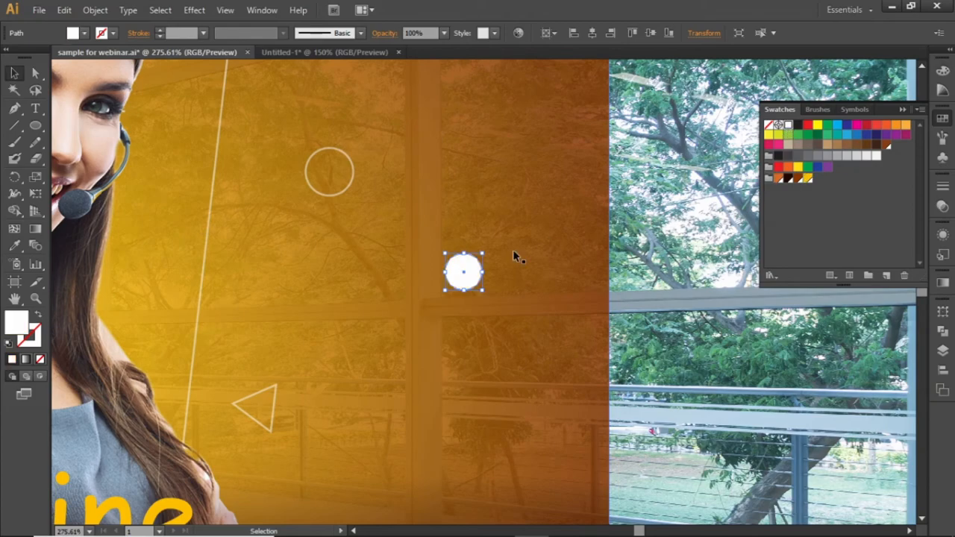
mouse_move(485, 293)
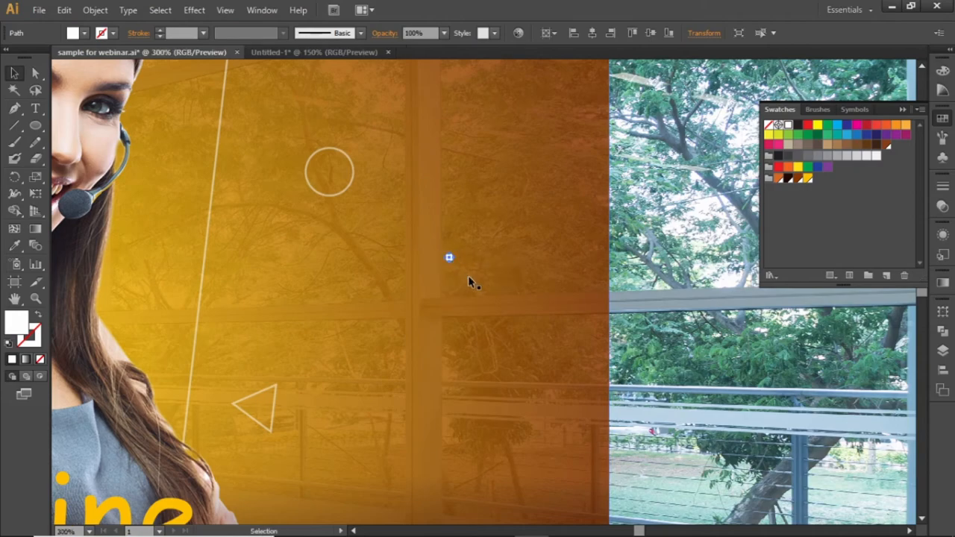
Copy the white dot 10 px sideways with Transform Each to form a two-dot row.
right_click(448, 257)
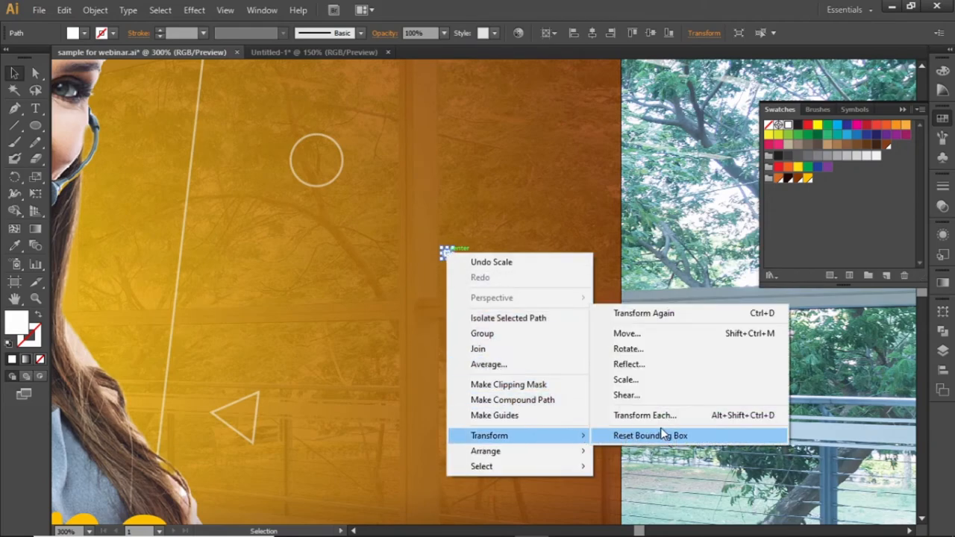
click(645, 415)
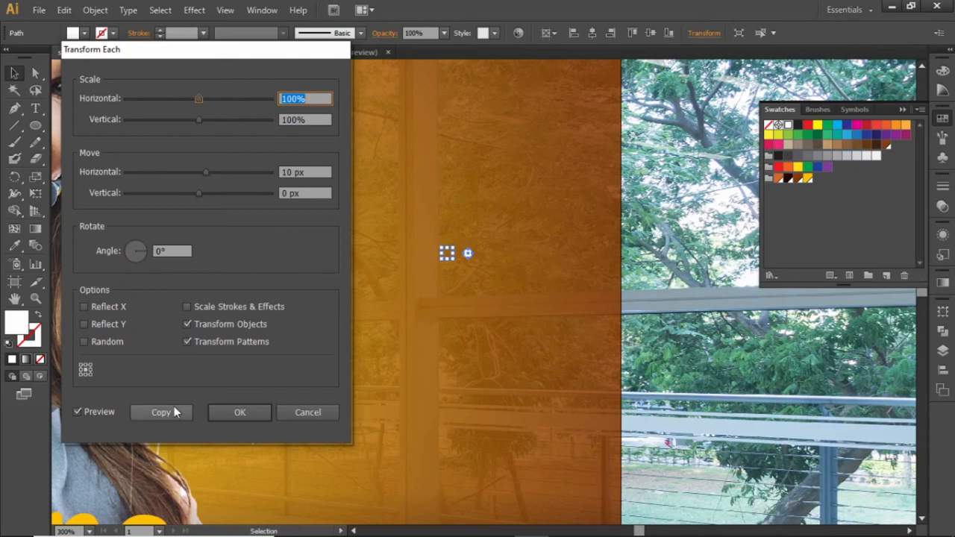
click(161, 412)
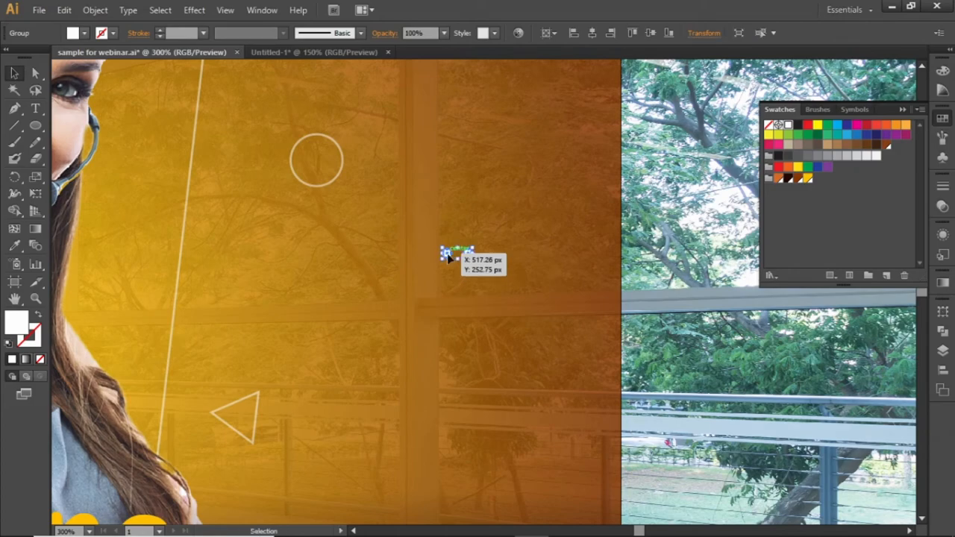
Repeat vertically shifted copies of the dot pair into a two-column, multi-row grid.
right_click(448, 257)
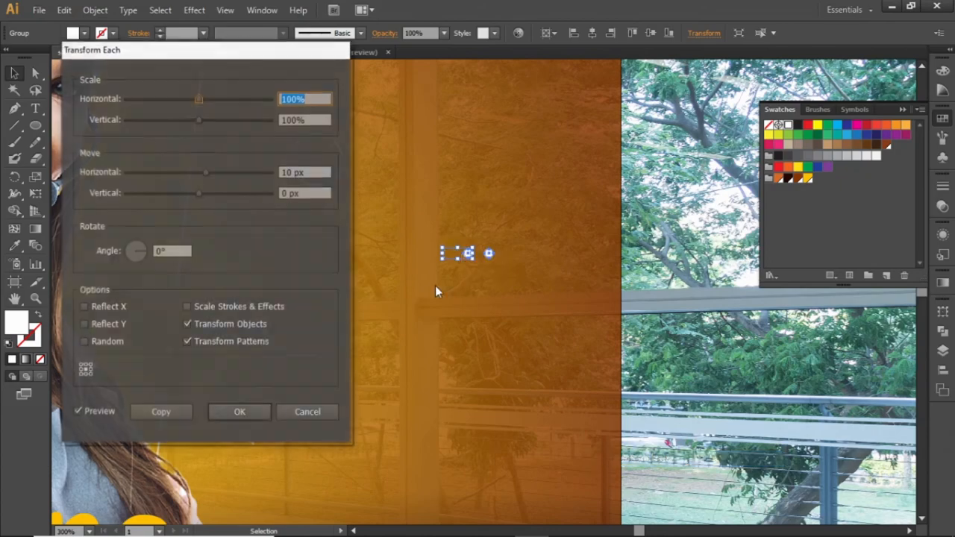
click(304, 173)
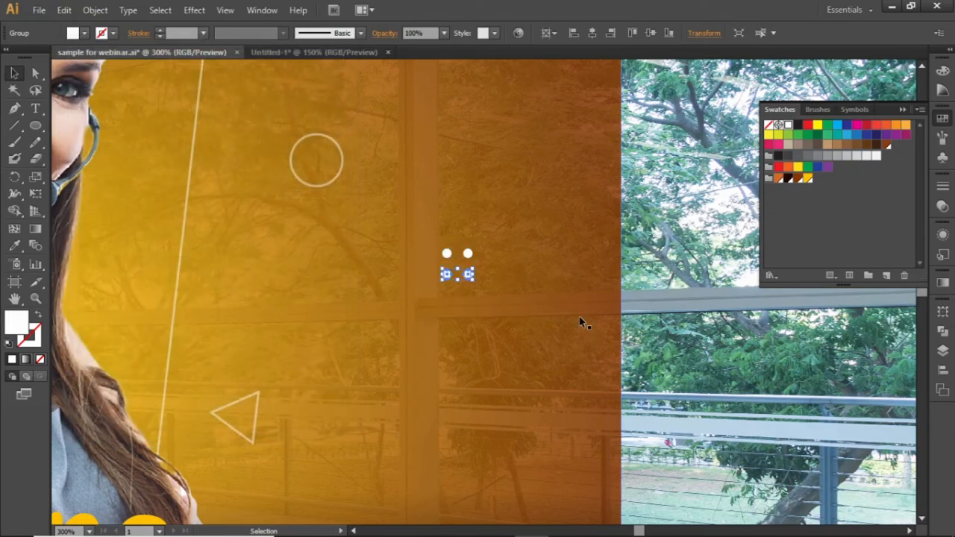
click(34, 72)
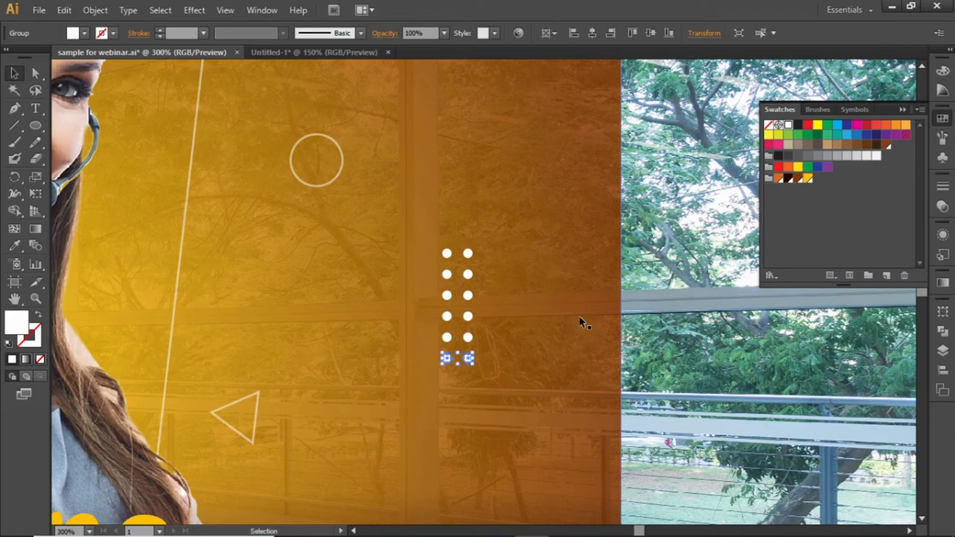
mouse_move(469, 338)
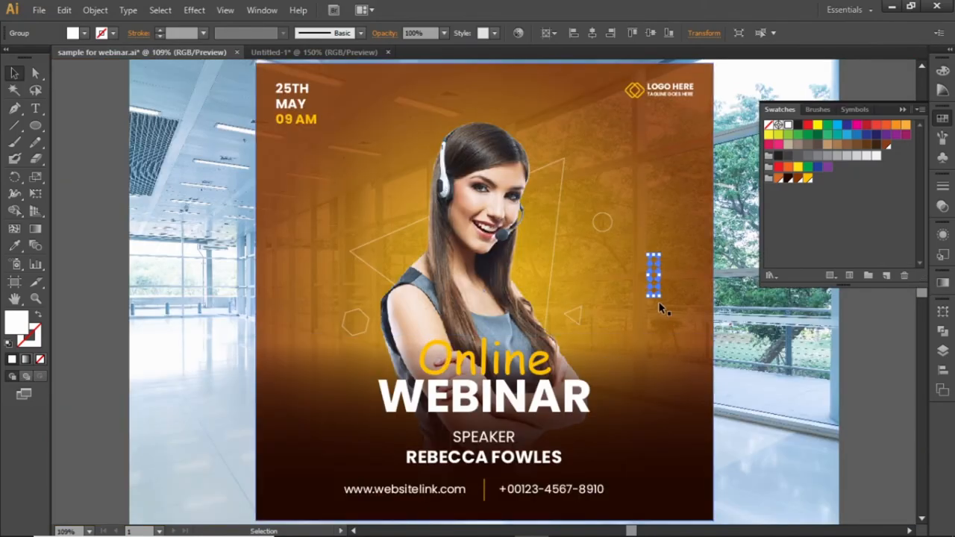
Position the dot grid at the banner's right edge and leave a duplicate under the date at top left.
drag(654, 283, 664, 299)
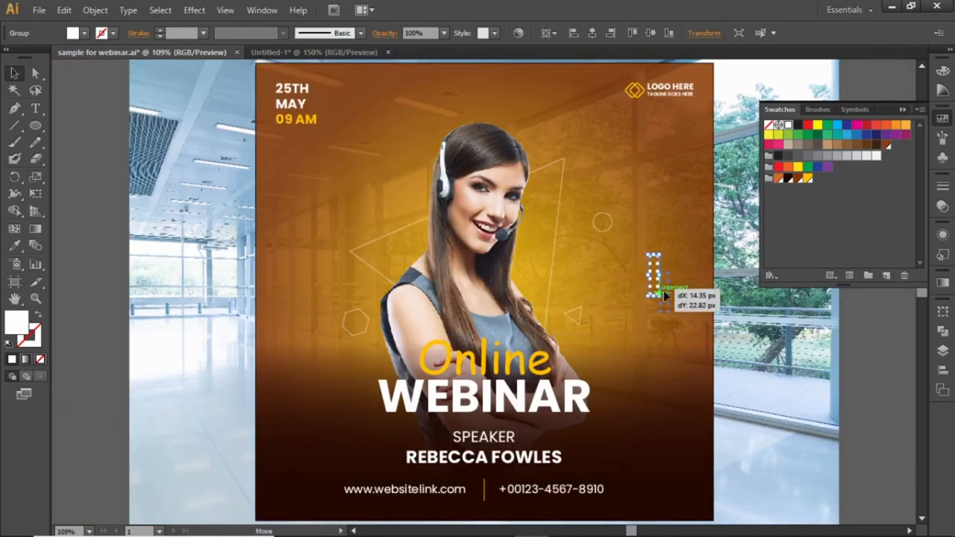
drag(656, 276, 680, 309)
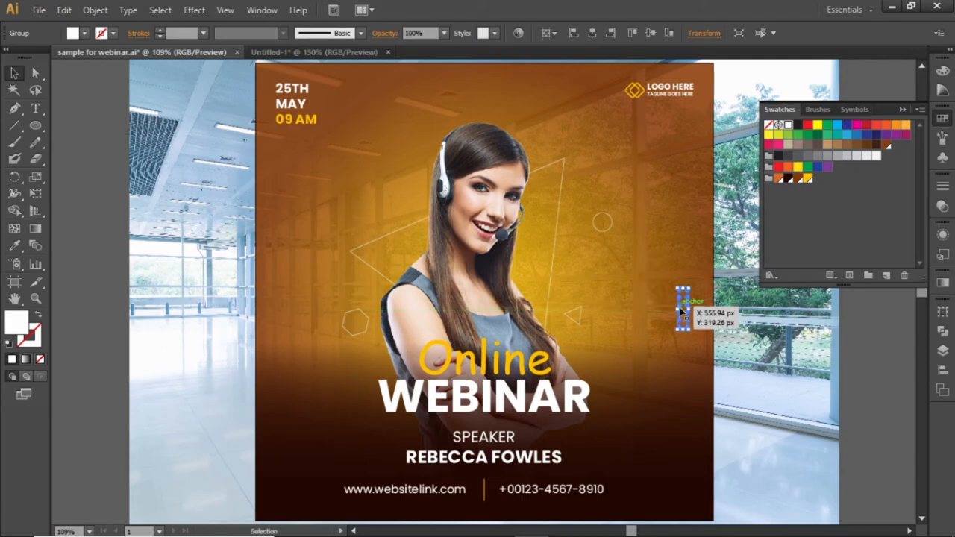
click(875, 349)
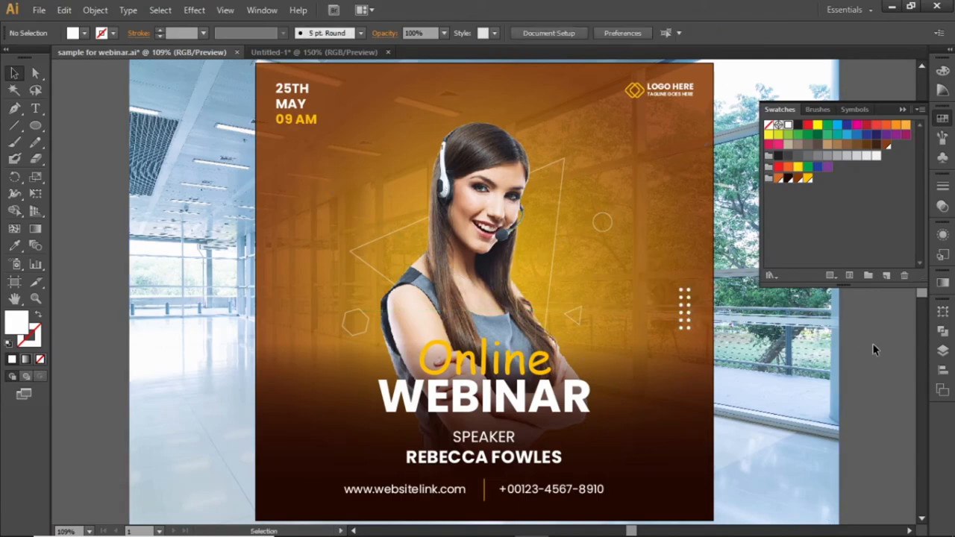
click(683, 309)
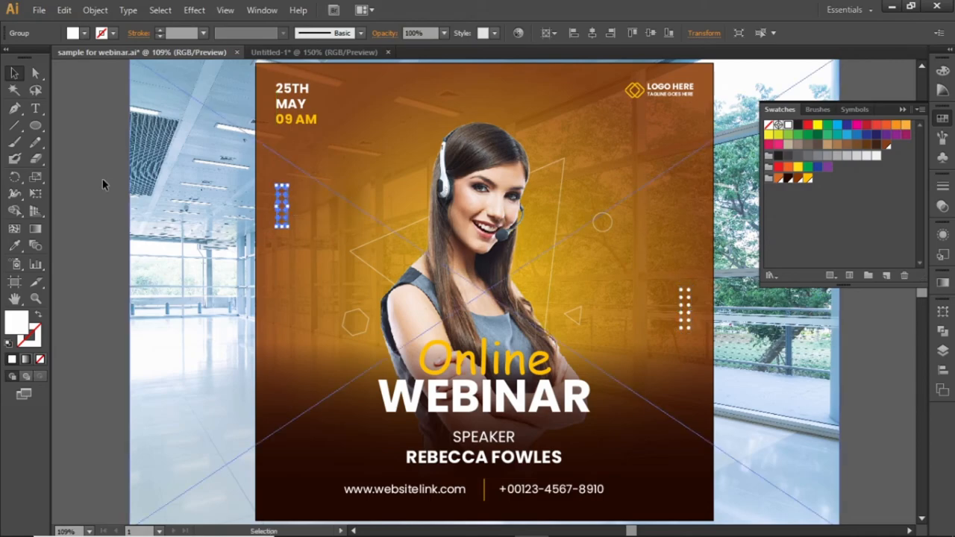
click(648, 237)
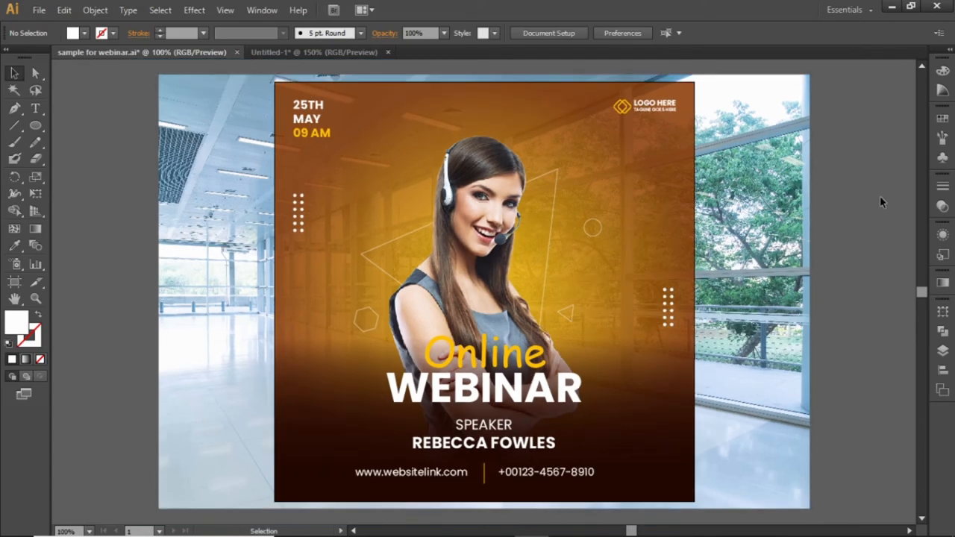
Draw a 600 × 600 px rectangle from the artboard's top-left corner covering the whole artboard.
click(96, 9)
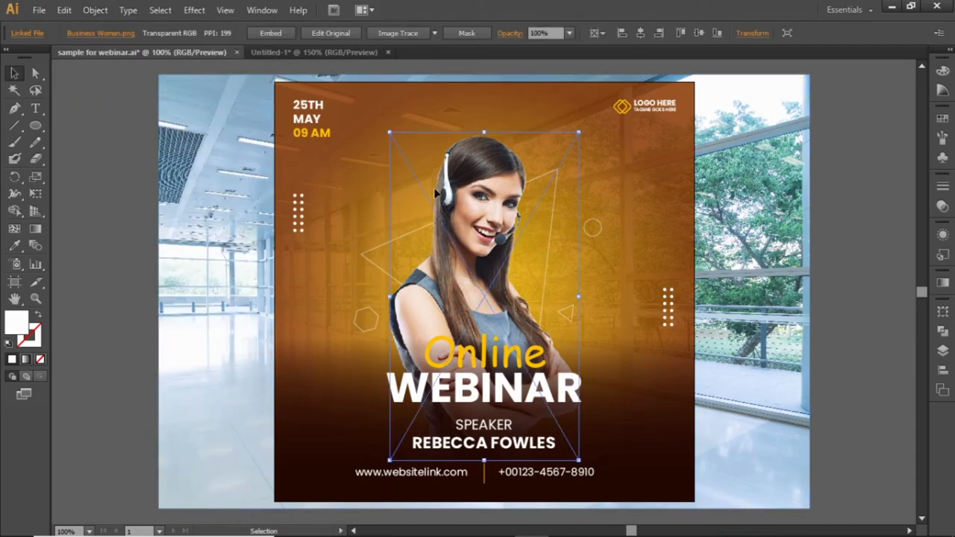
click(125, 177)
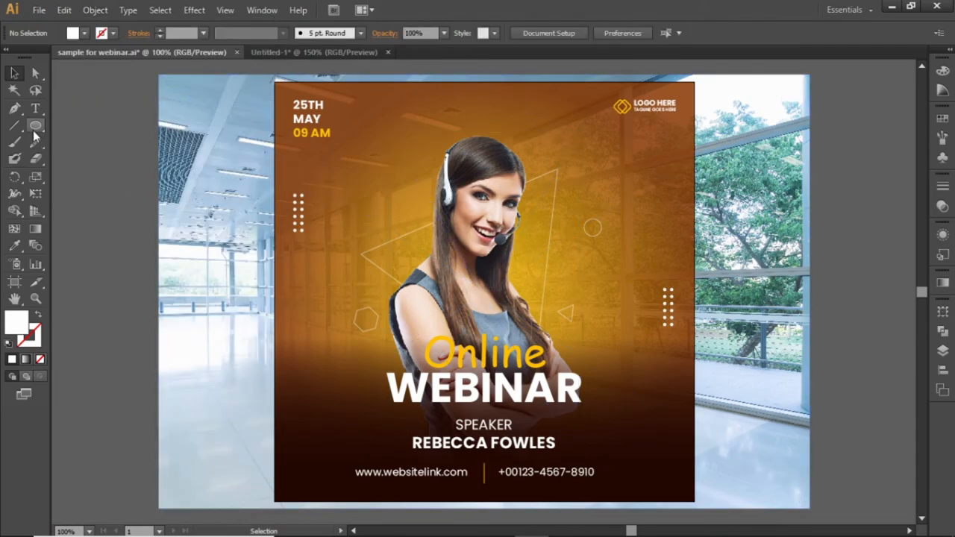
click(36, 125)
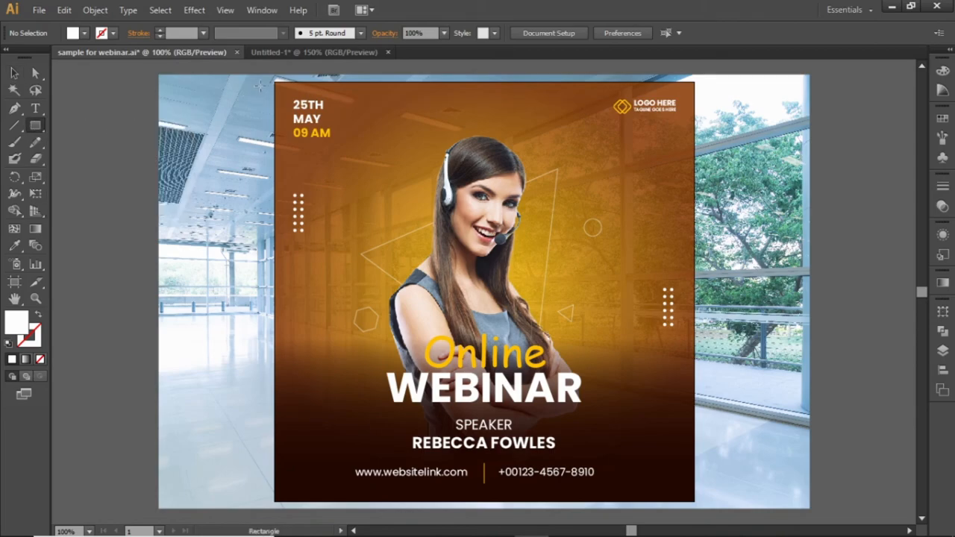
drag(276, 78, 694, 445)
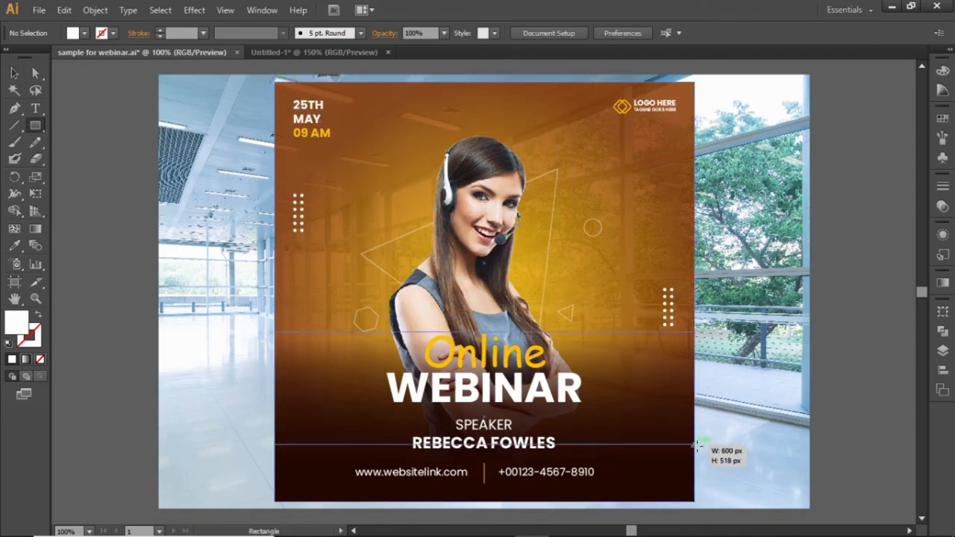
drag(694, 447, 696, 502)
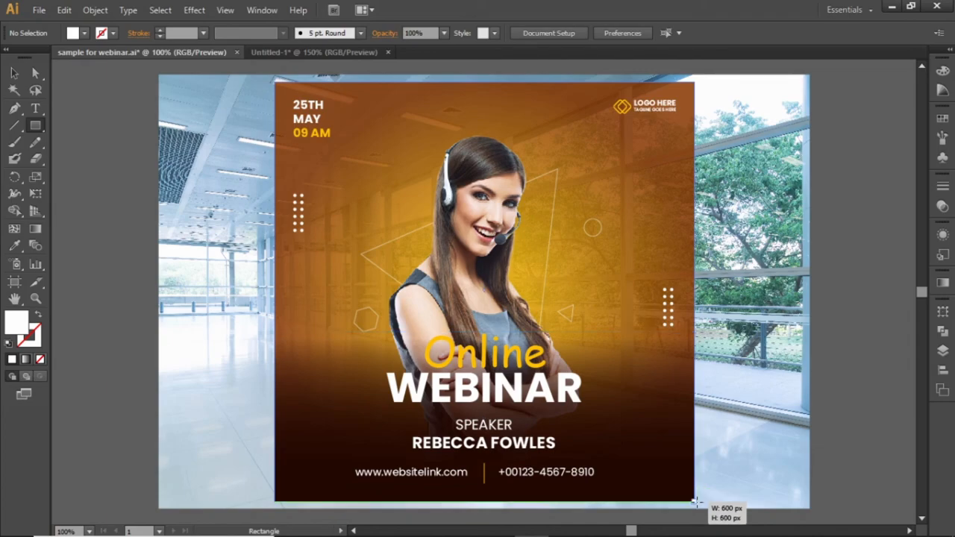
drag(274, 80, 693, 502)
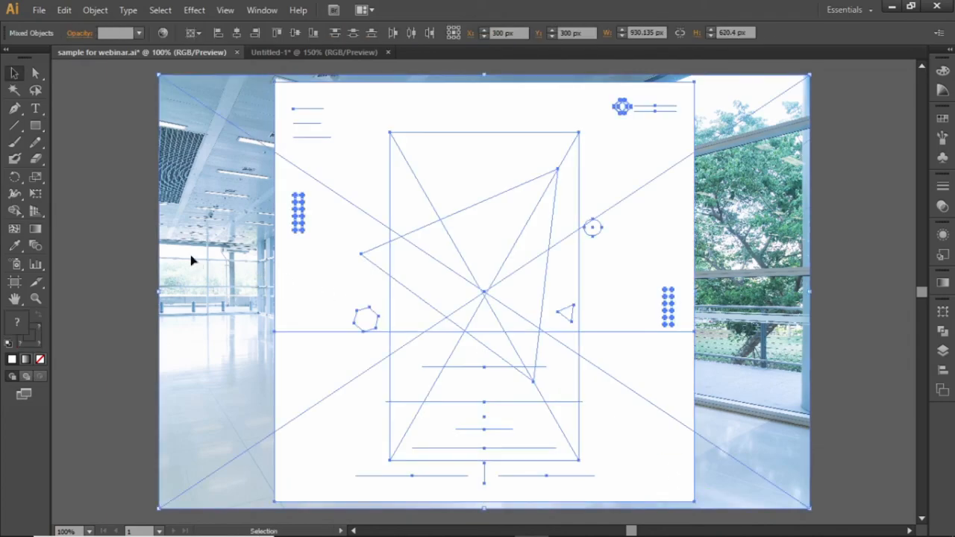
Select everything and make a clipping mask so the photo's overflow outside the artboard is hidden.
click(96, 9)
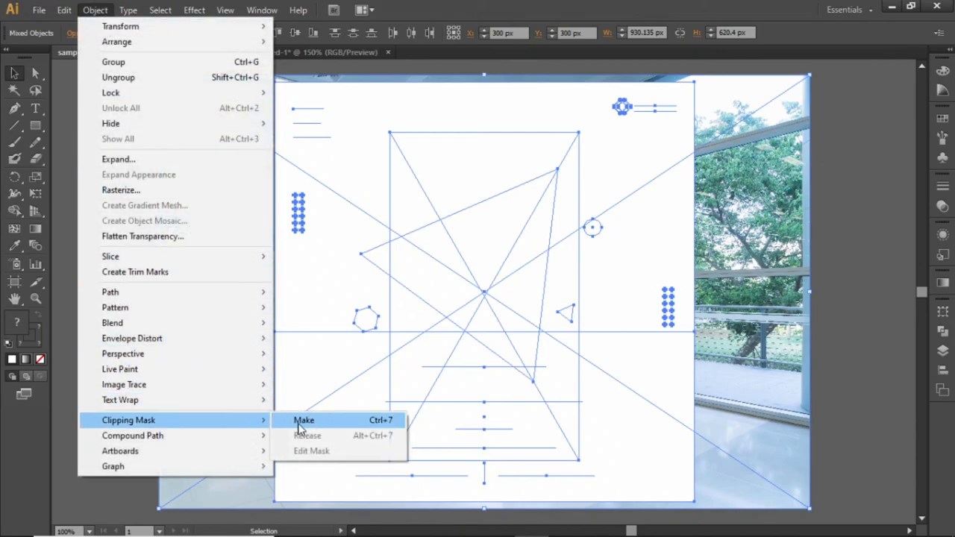
click(305, 421)
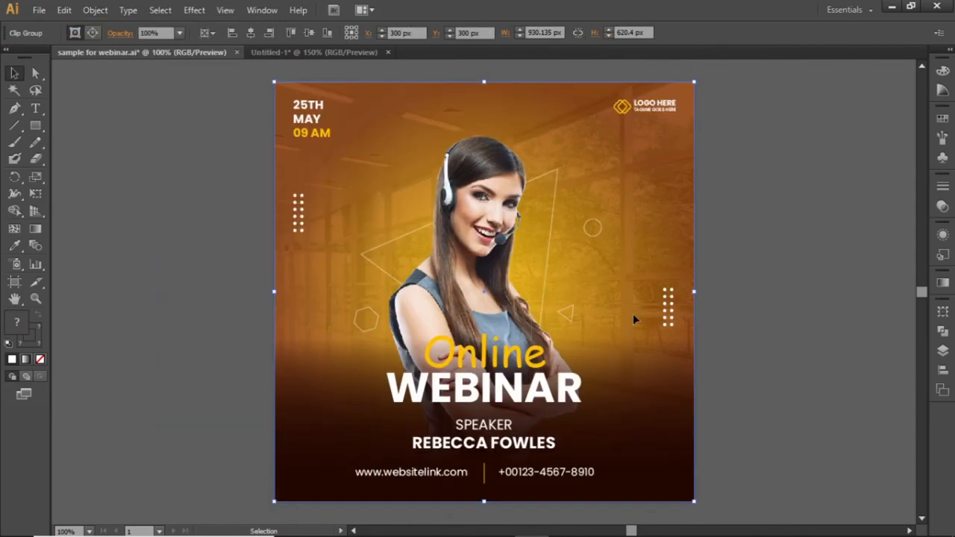
click(794, 254)
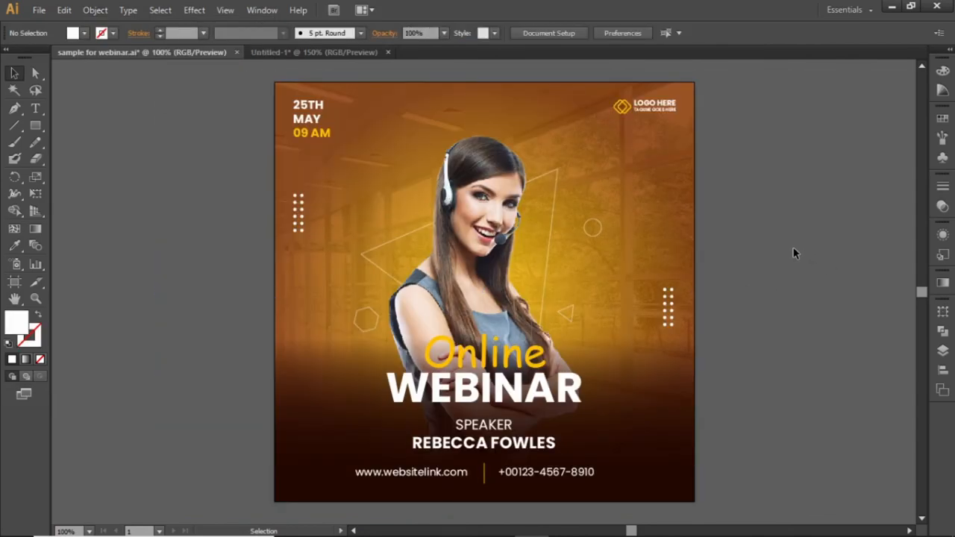